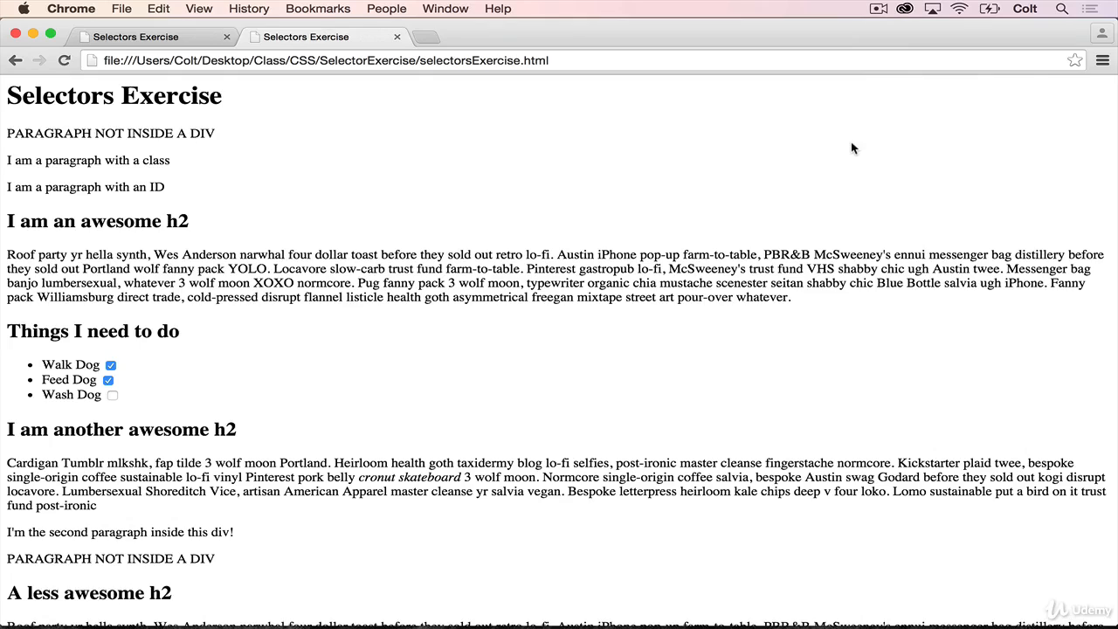
# Switch to Sublime Text, skim selectors.css, and highlight the opening 'write only CSS' instruction.
pyautogui.scroll(-3)
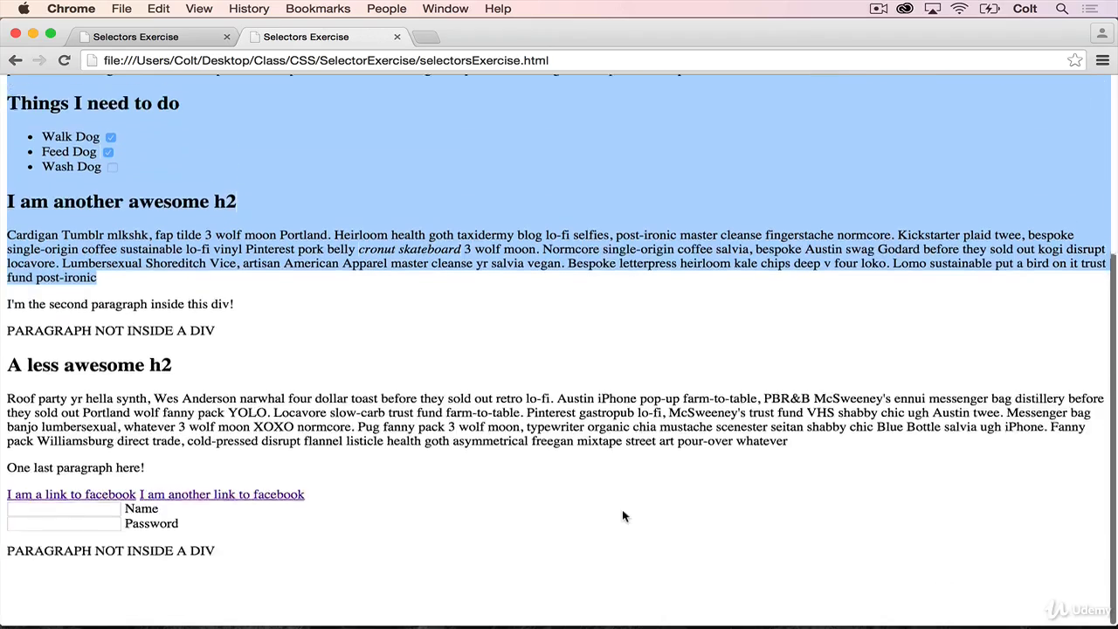
pyautogui.scroll(3)
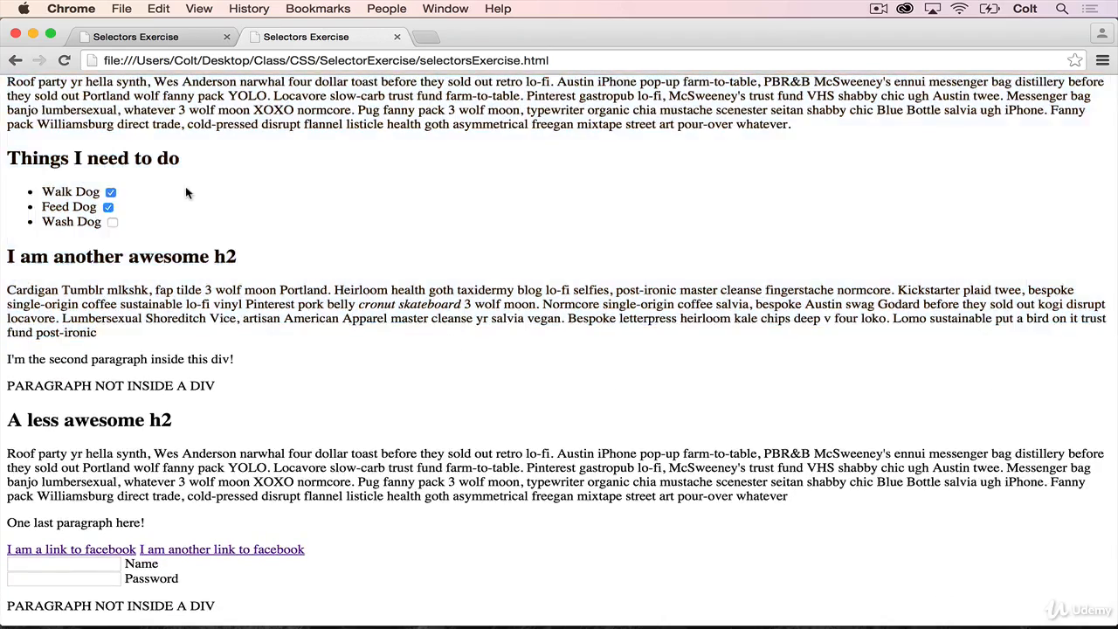
pyautogui.scroll(3)
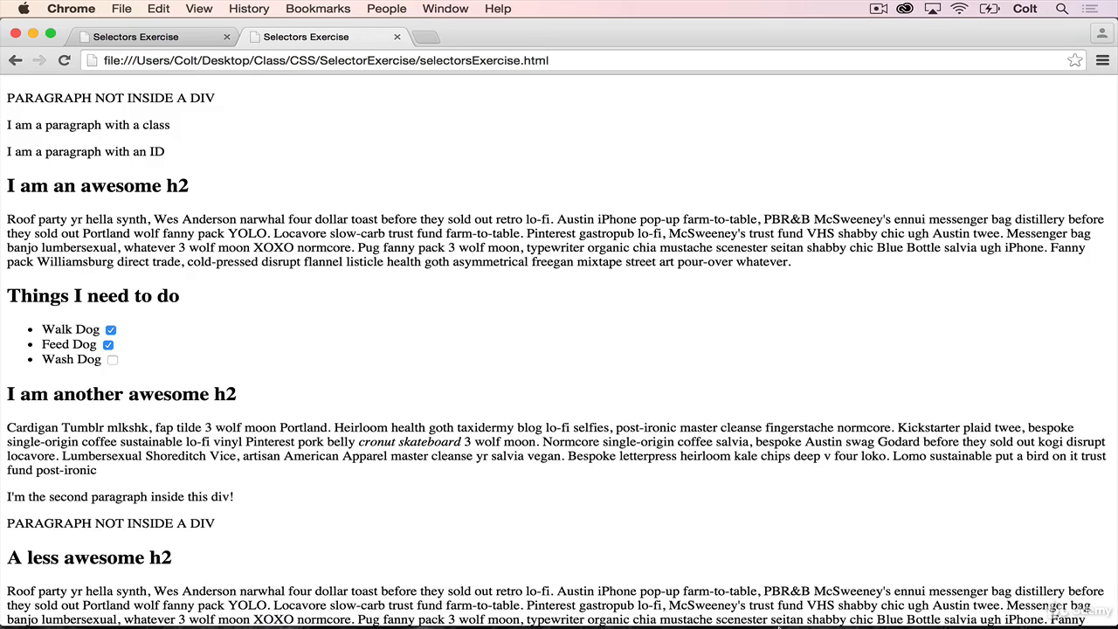
pyautogui.click(596, 601)
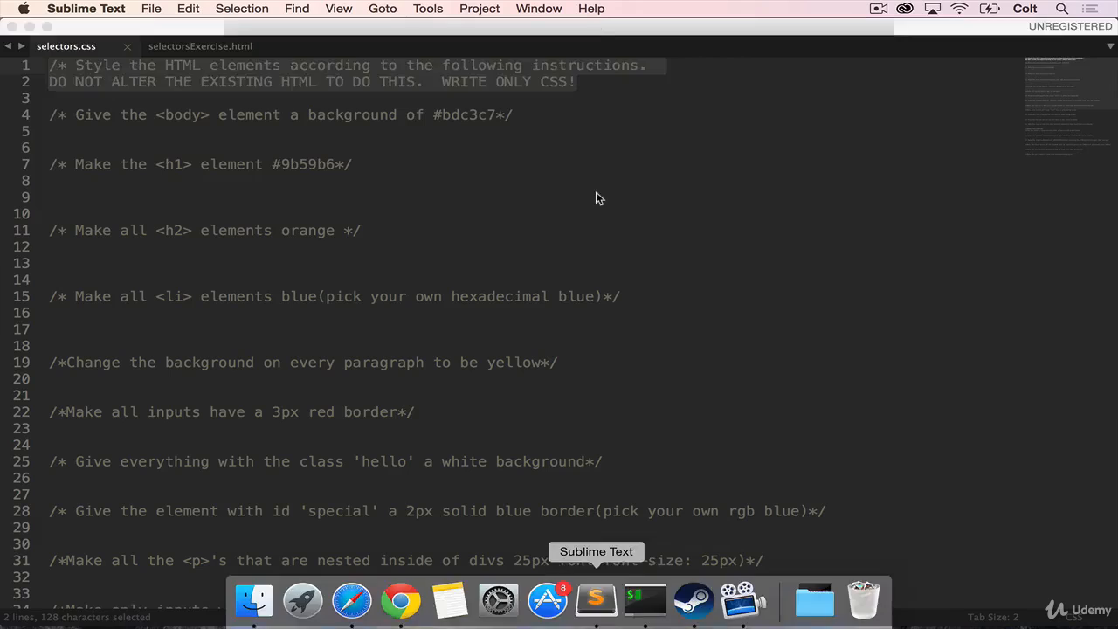
pyautogui.click(495, 114)
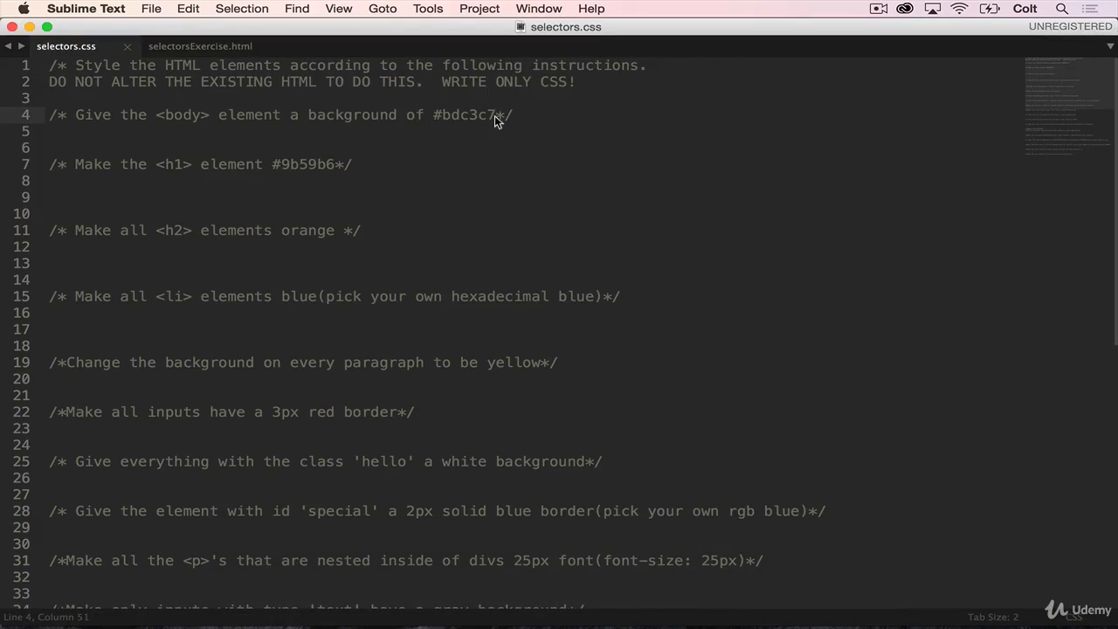
pyautogui.scroll(-3)
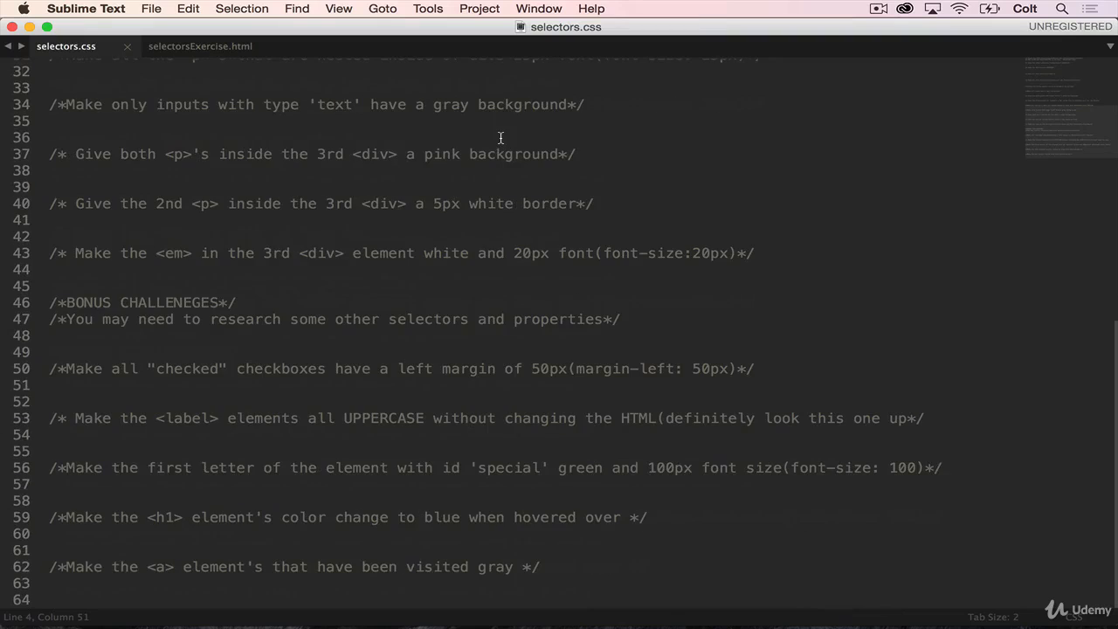
pyautogui.scroll(3)
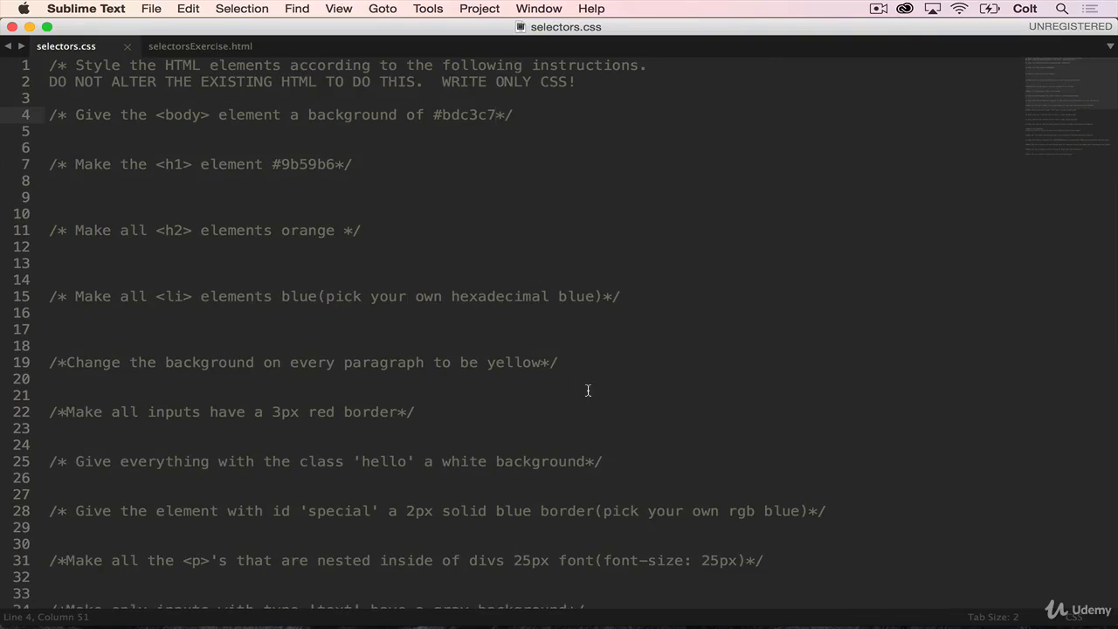
pyautogui.moveTo(51, 64); pyautogui.dragTo(576, 81)
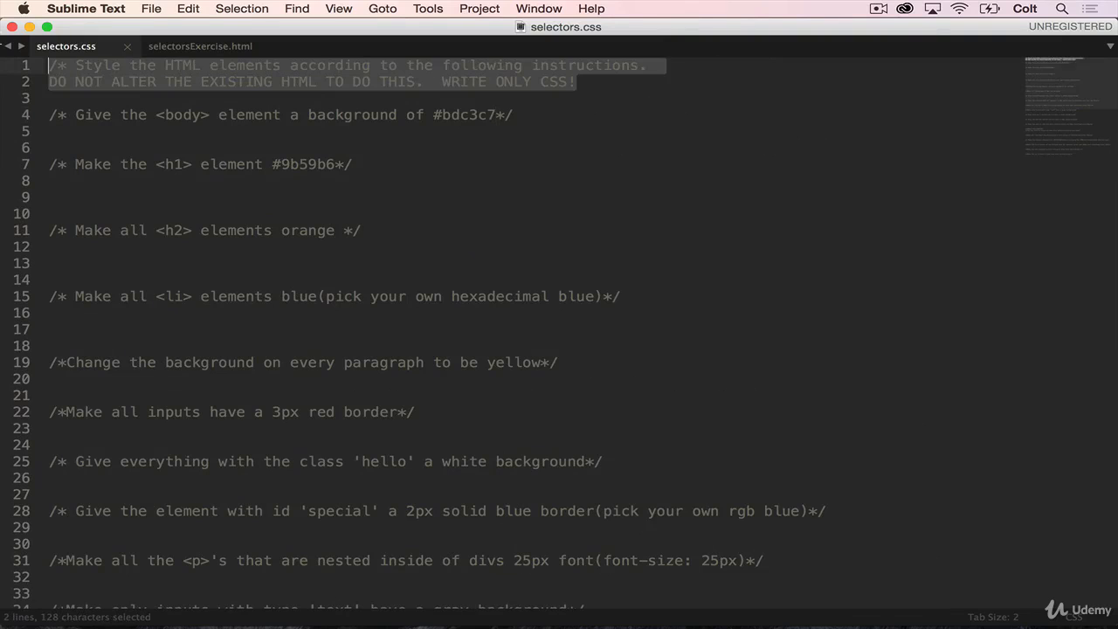
pyautogui.moveTo(795, 190)
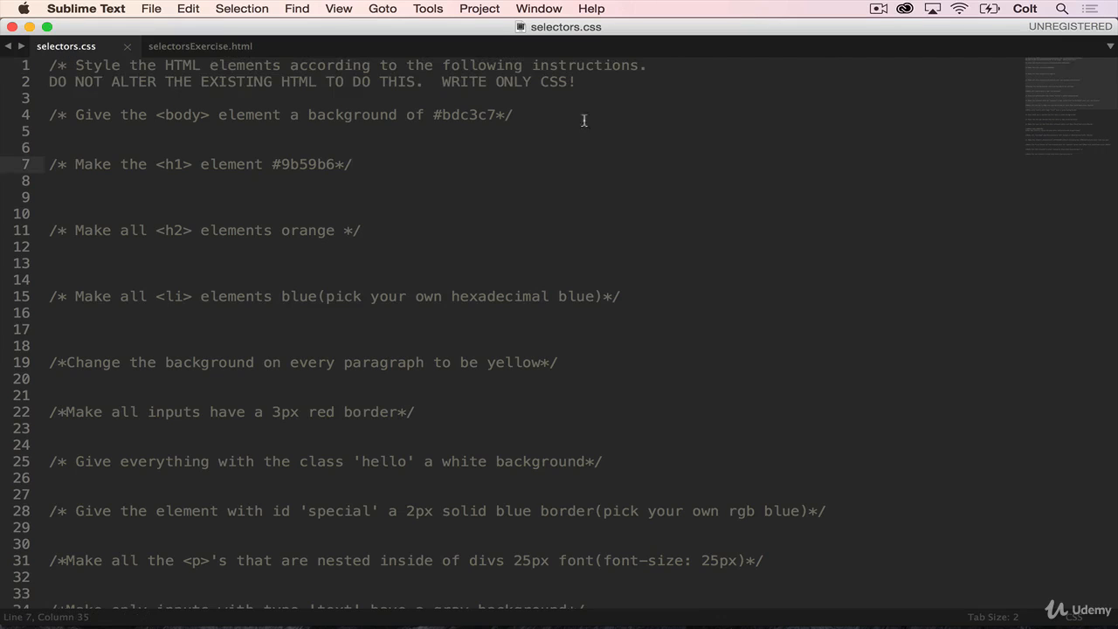
pyautogui.click(200, 46)
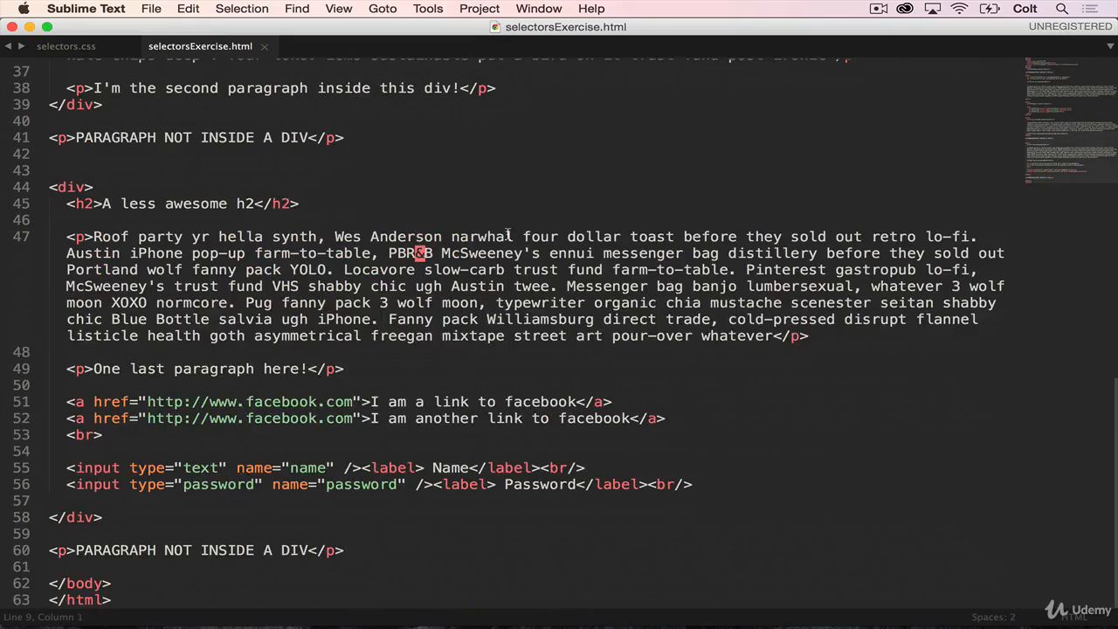
pyautogui.scroll(3)
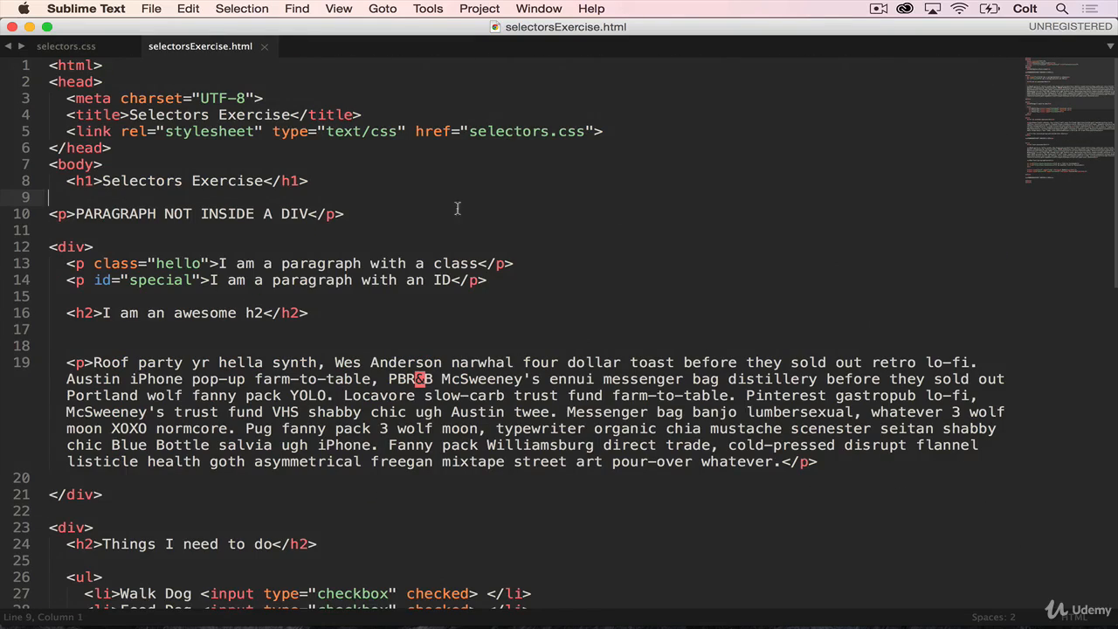
pyautogui.click(65, 46)
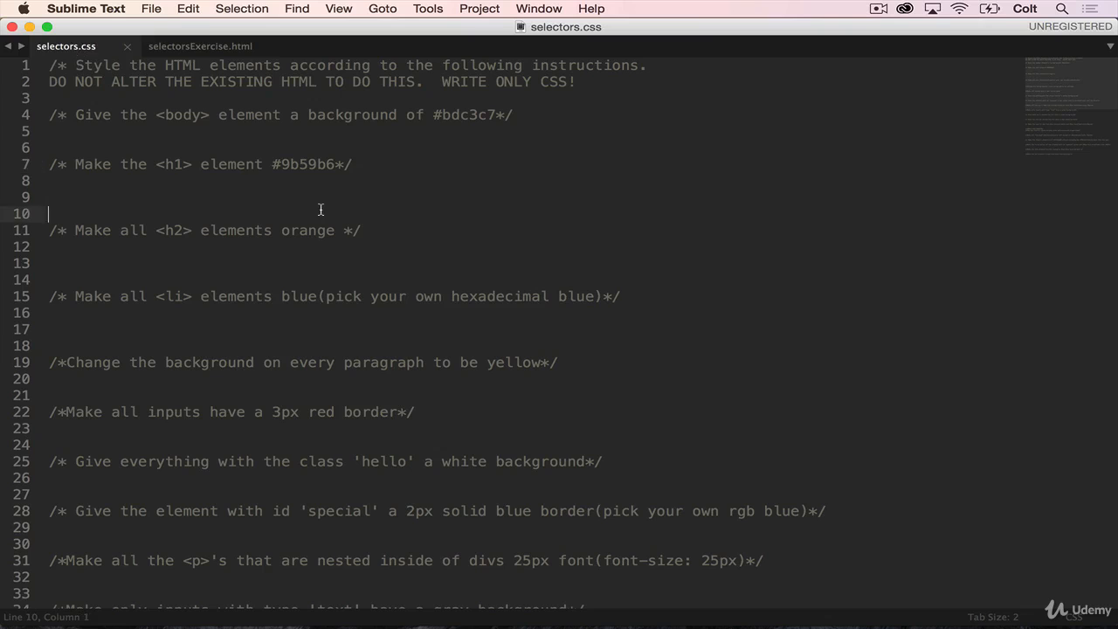
pyautogui.scroll(-3)
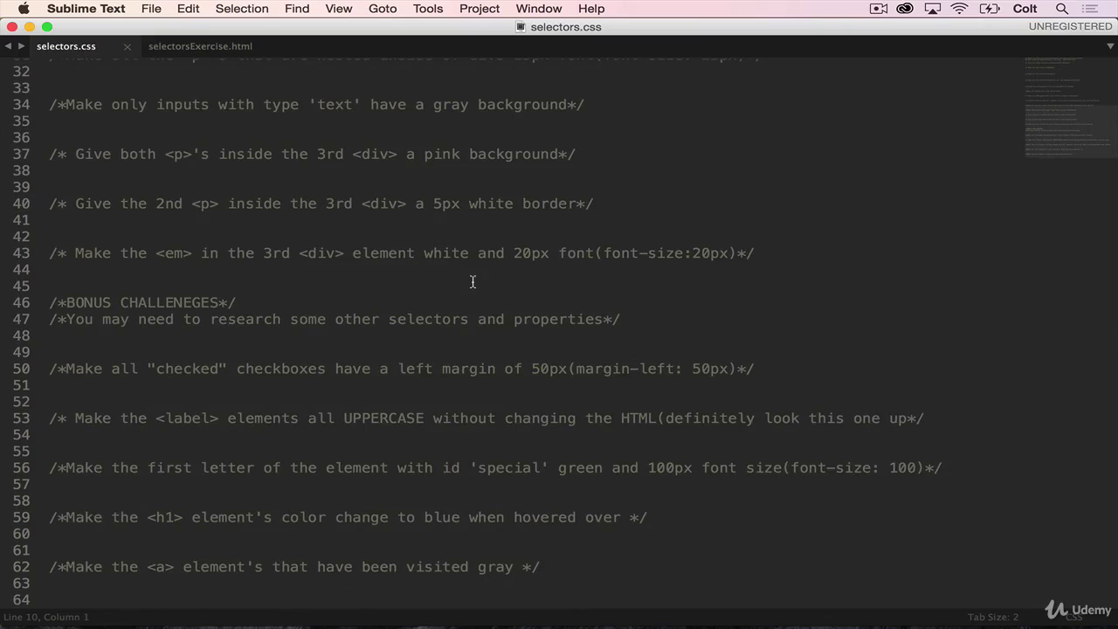
pyautogui.click(200, 46)
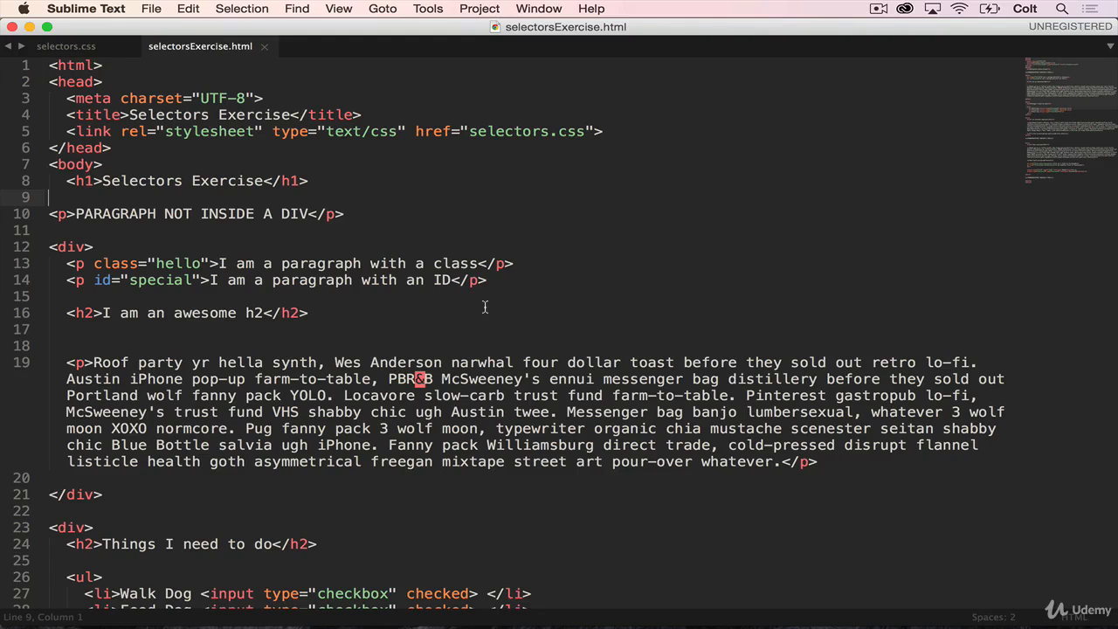
pyautogui.moveTo(162, 56)
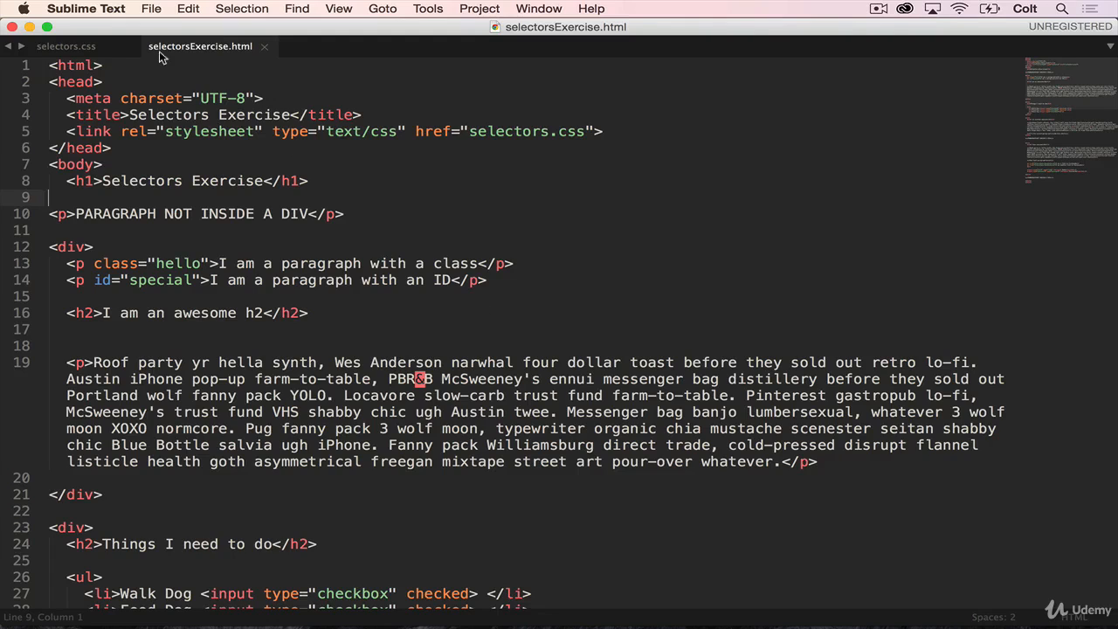
pyautogui.click(66, 46)
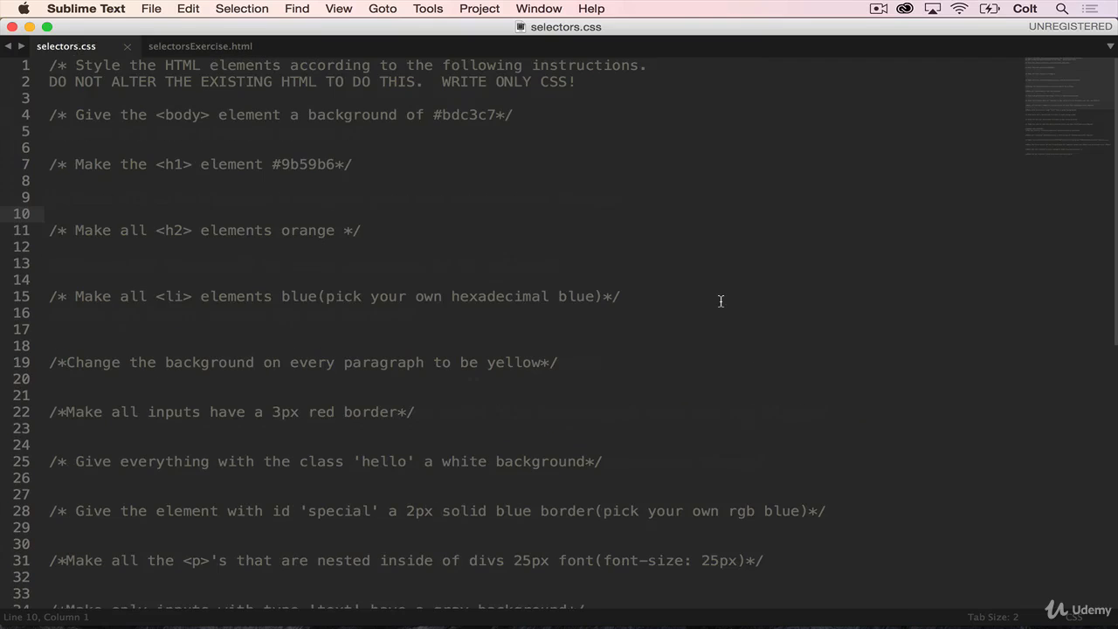
pyautogui.moveTo(316, 150)
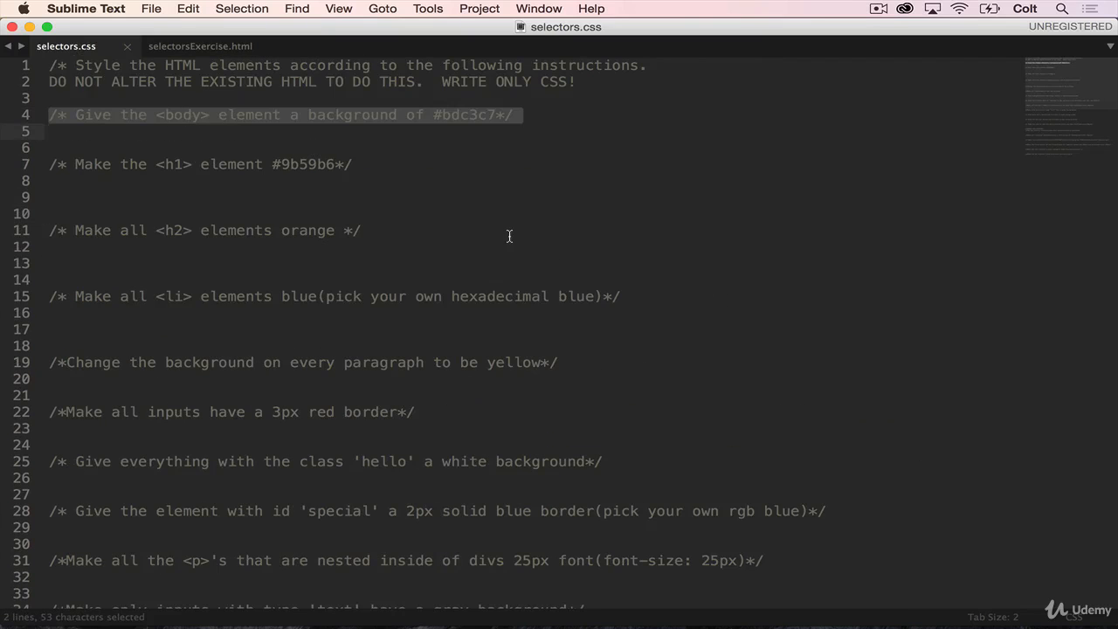
# Write 'body {' under line 4 with color #bdc3c7 copied from the comment.
pyautogui.doubleClick(182, 115)
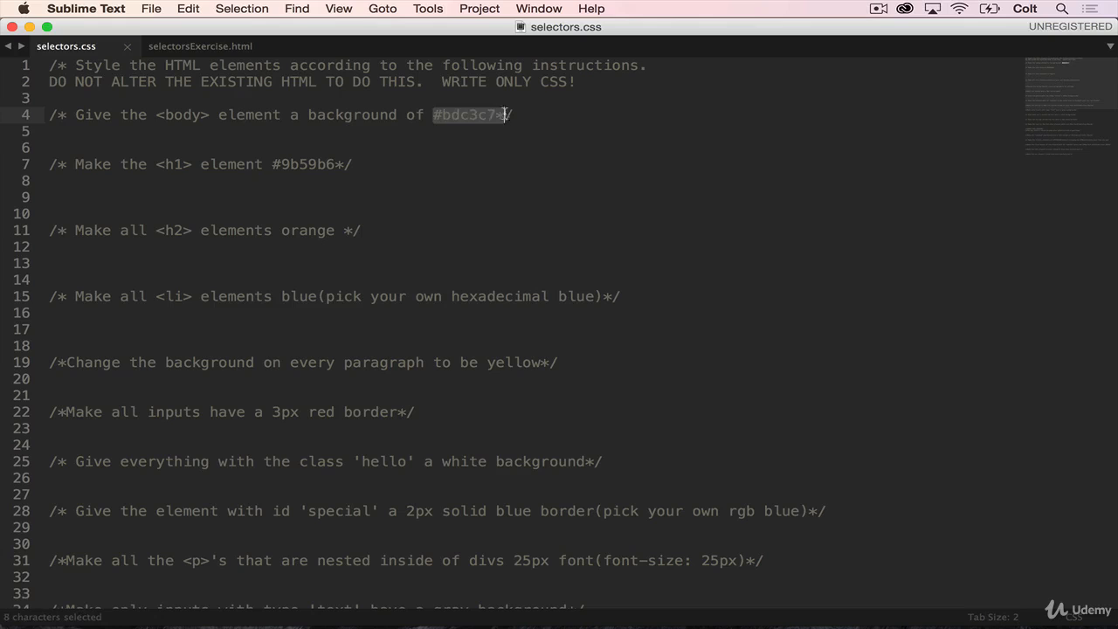
pyautogui.click(547, 127)
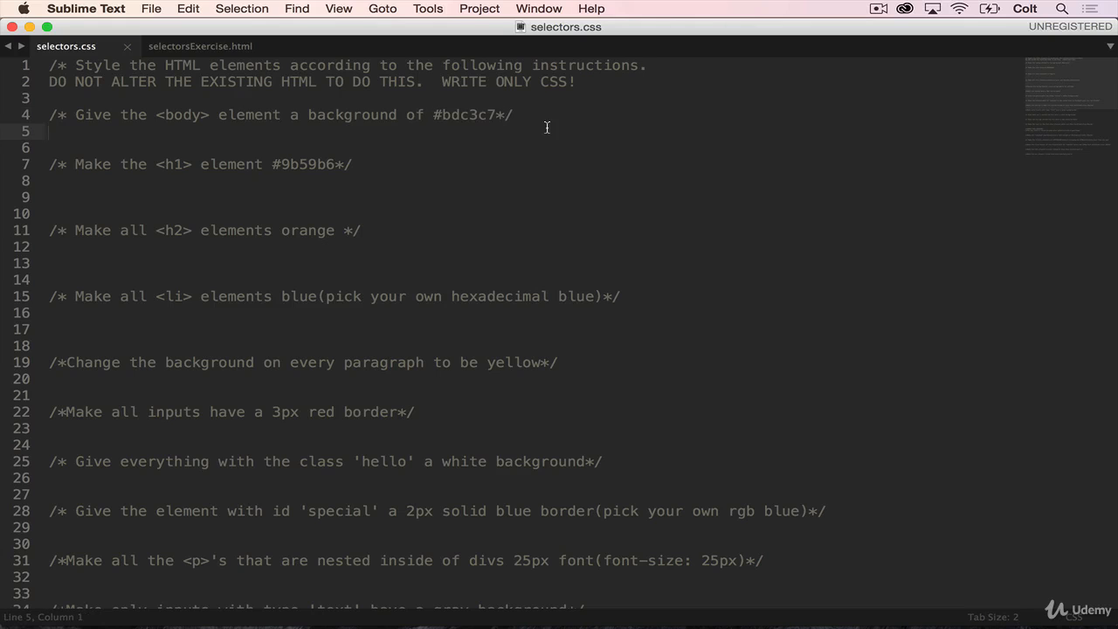
pyautogui.write('body {')
pyautogui.write('color:;')
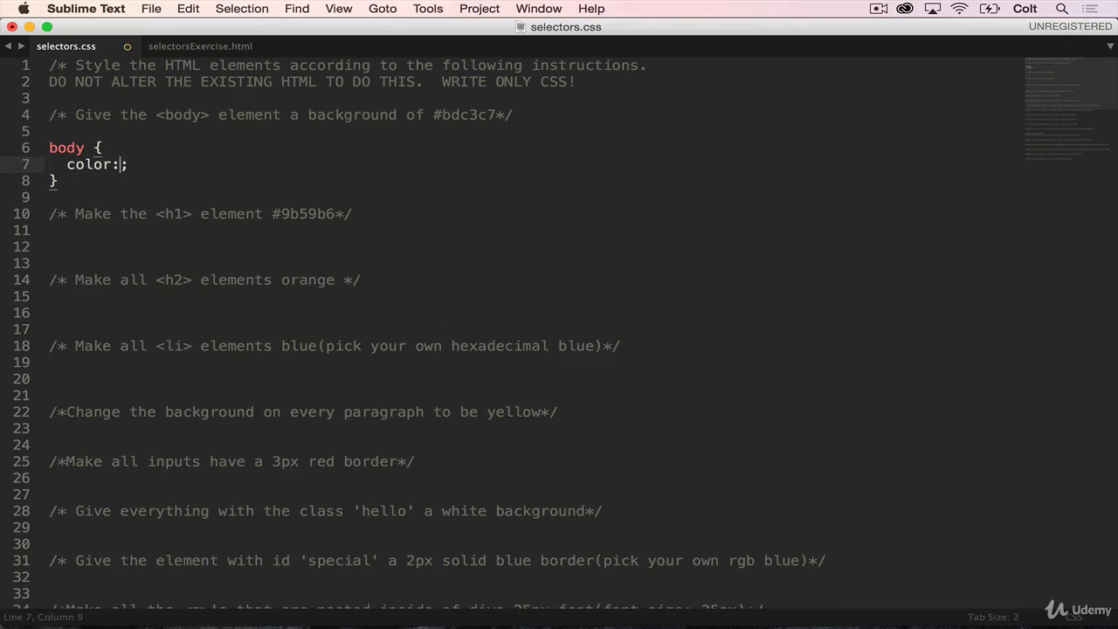
pyautogui.doubleClick(462, 115)
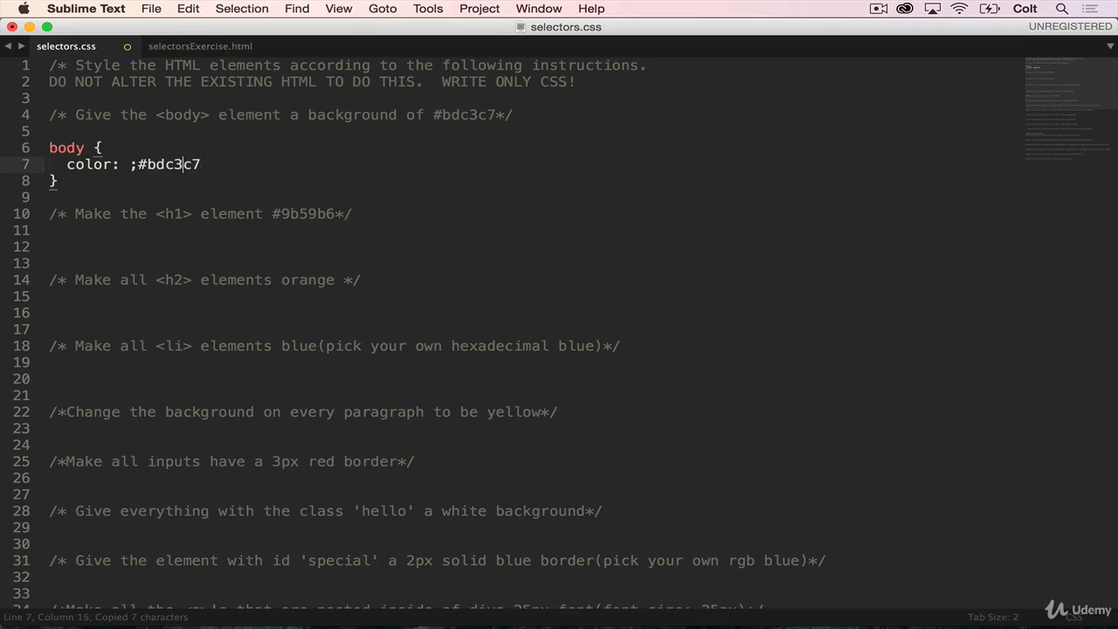
pyautogui.press('backspace')
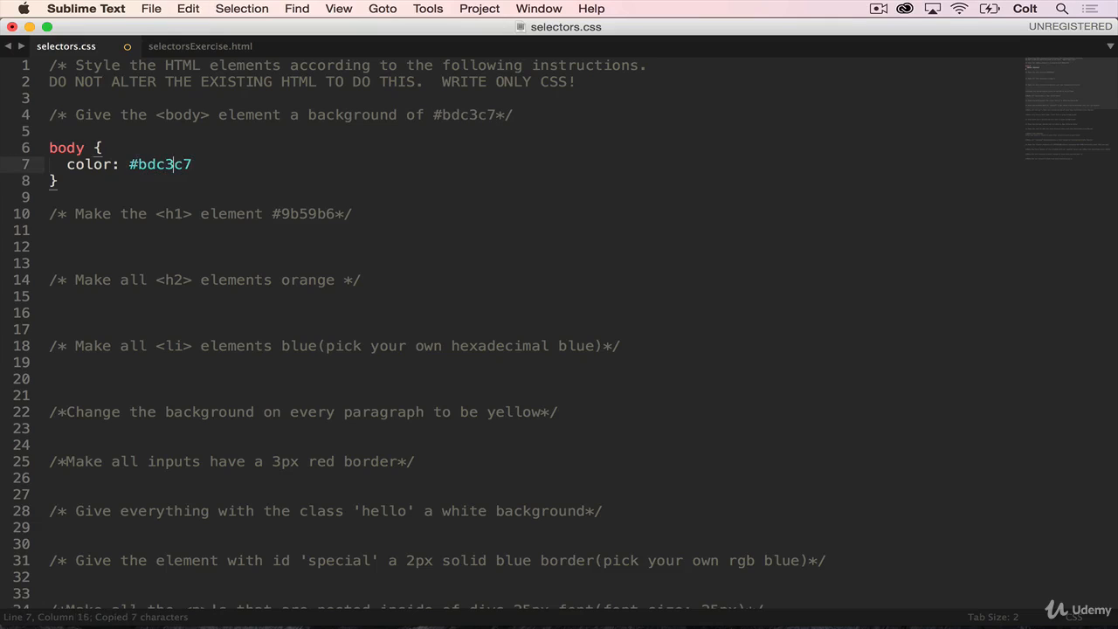
pyautogui.write(';')
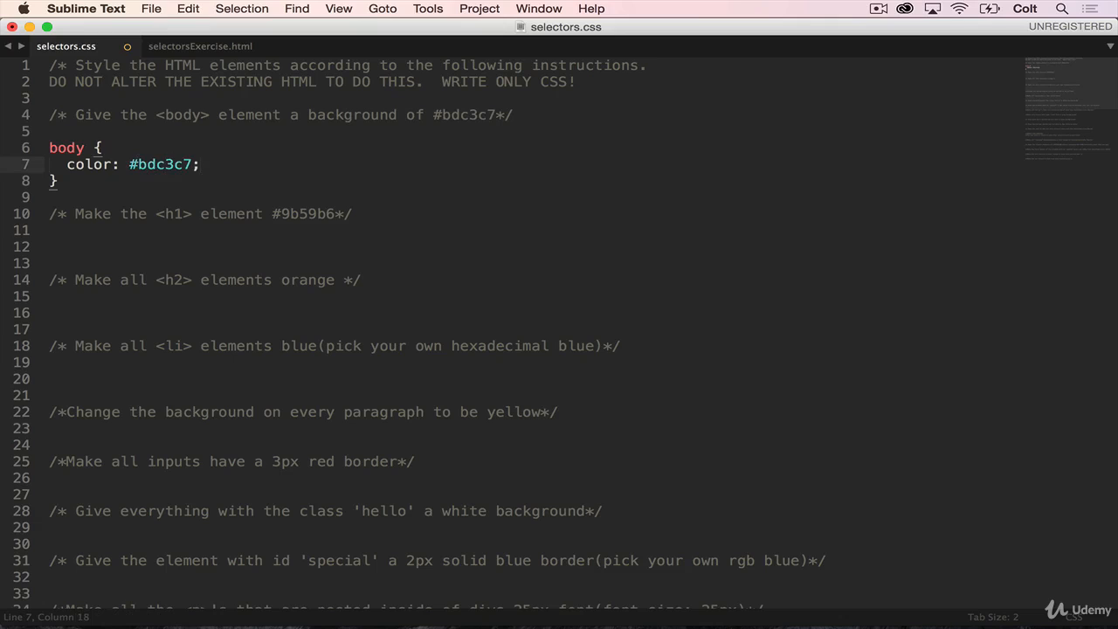
pyautogui.moveTo(93, 214)
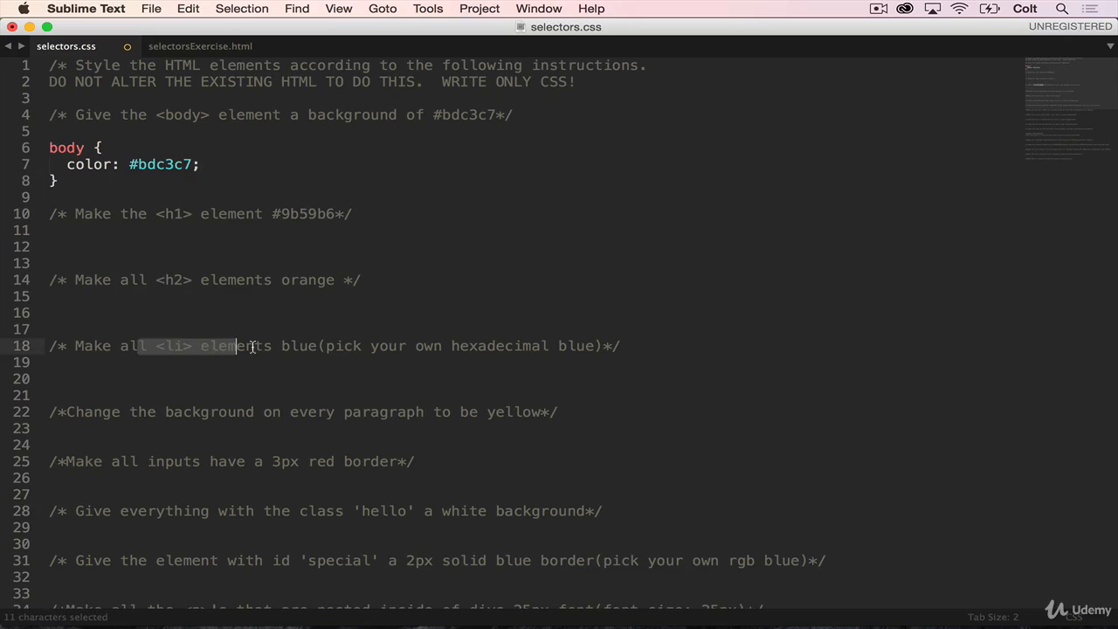
pyautogui.scroll(3)
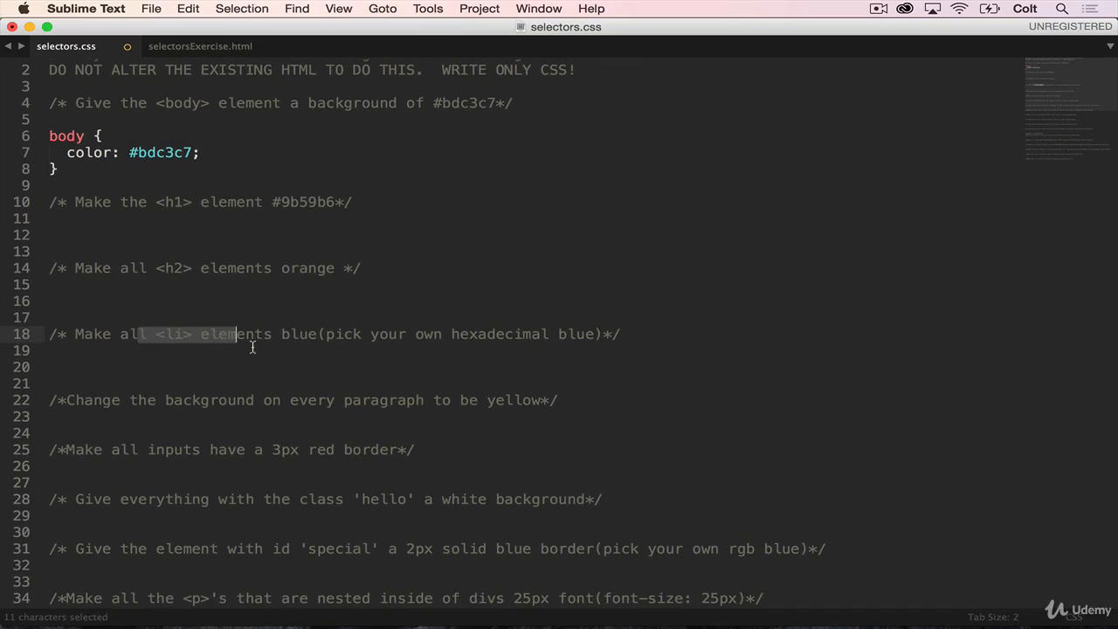
pyautogui.scroll(-3)
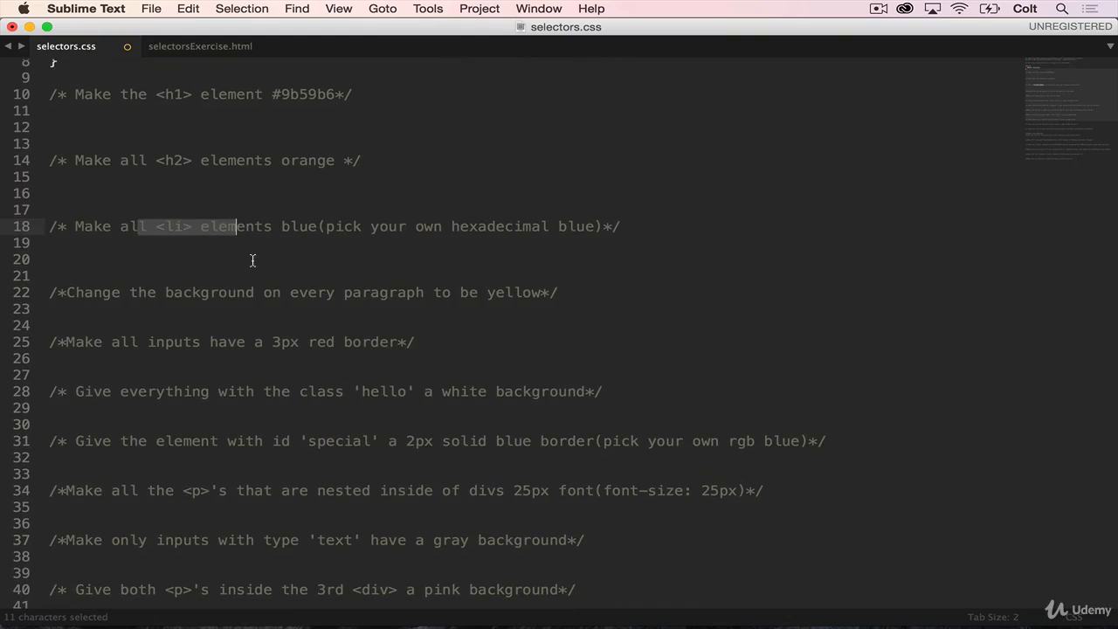
pyautogui.scroll(-3)
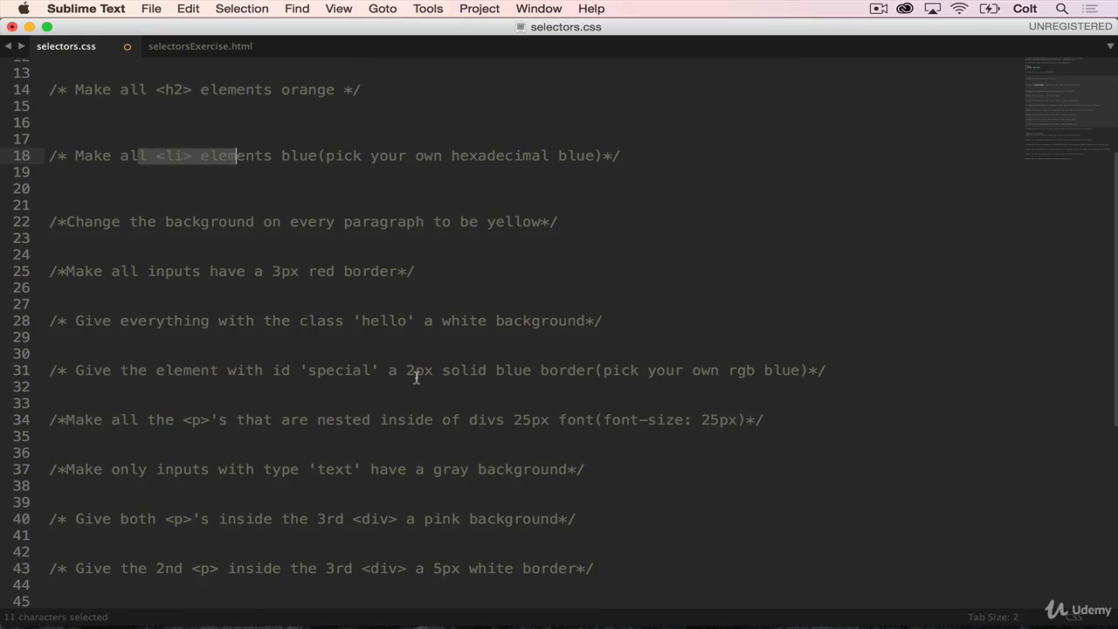
pyautogui.click(166, 420)
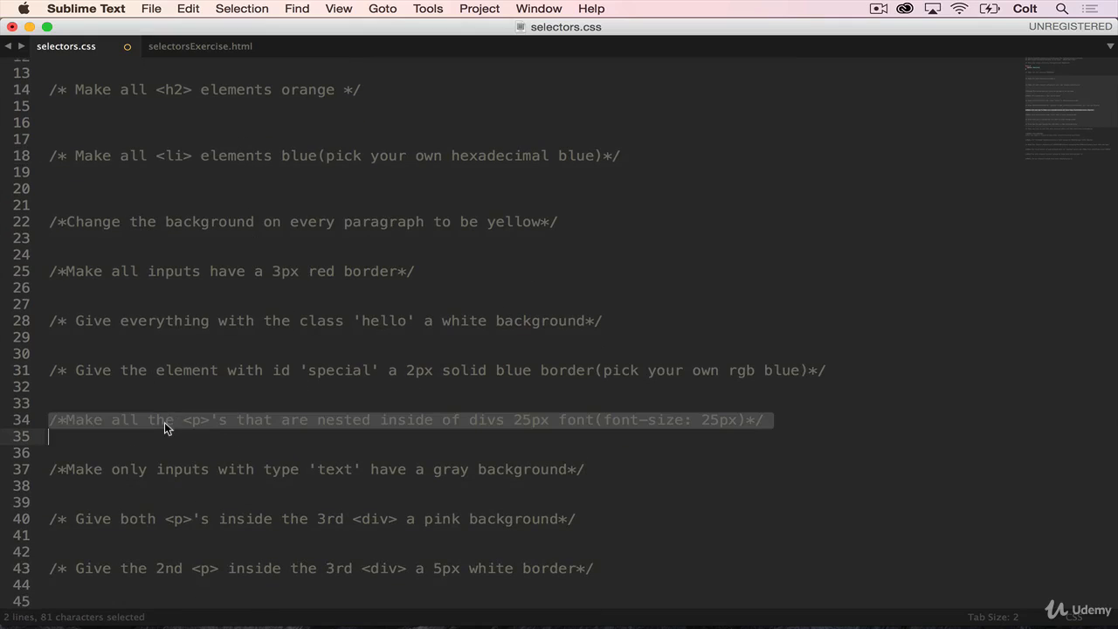
pyautogui.moveTo(251, 454)
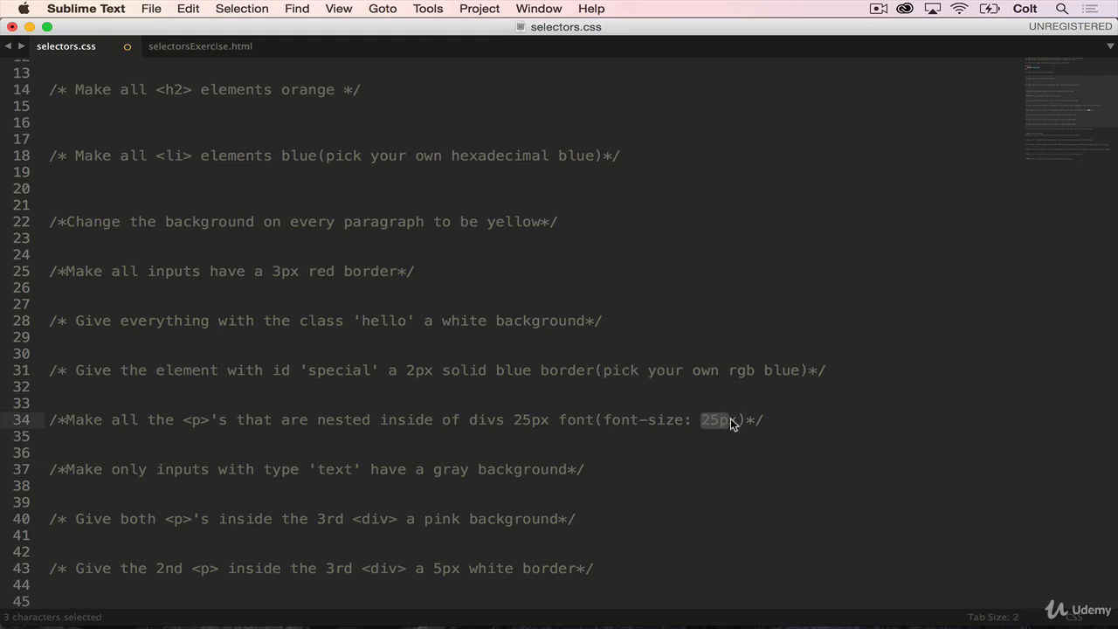
pyautogui.scroll(-3)
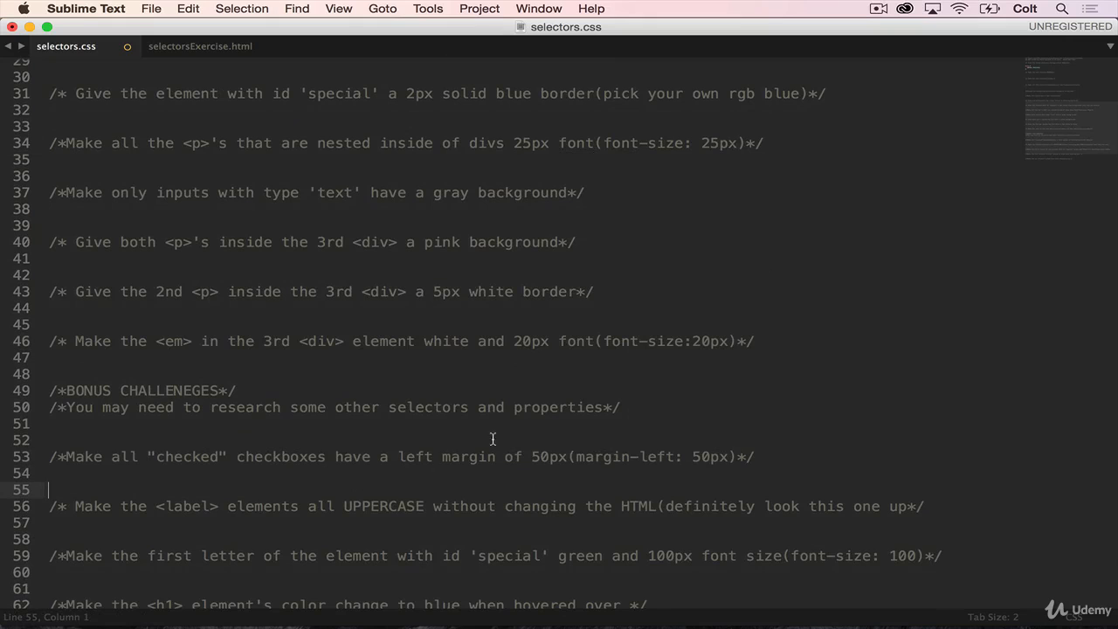
pyautogui.moveTo(581, 452)
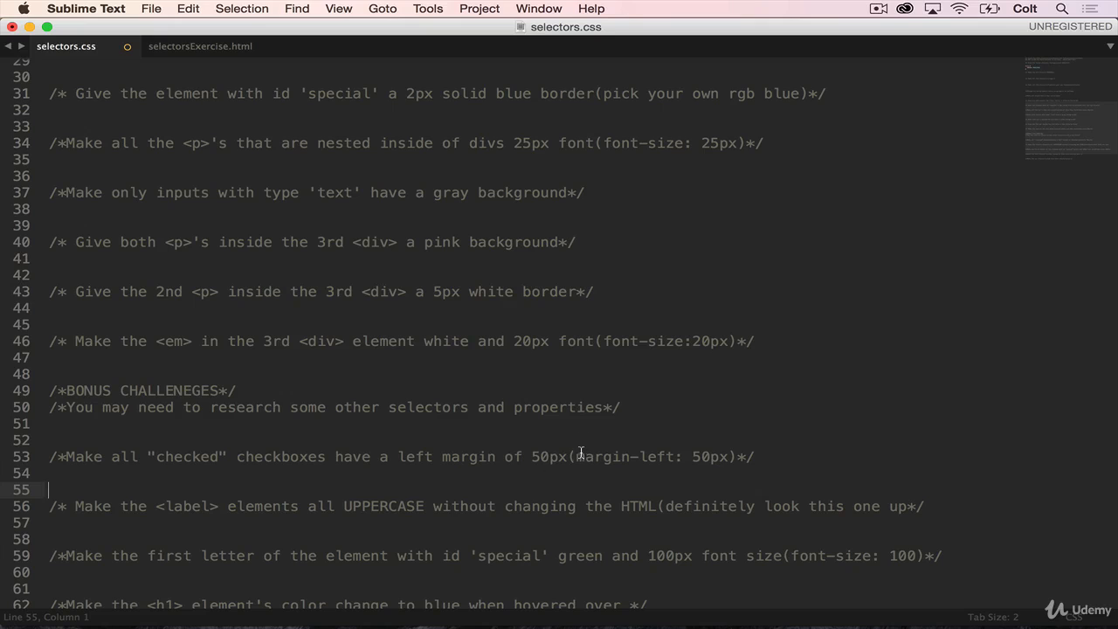
pyautogui.click(734, 456)
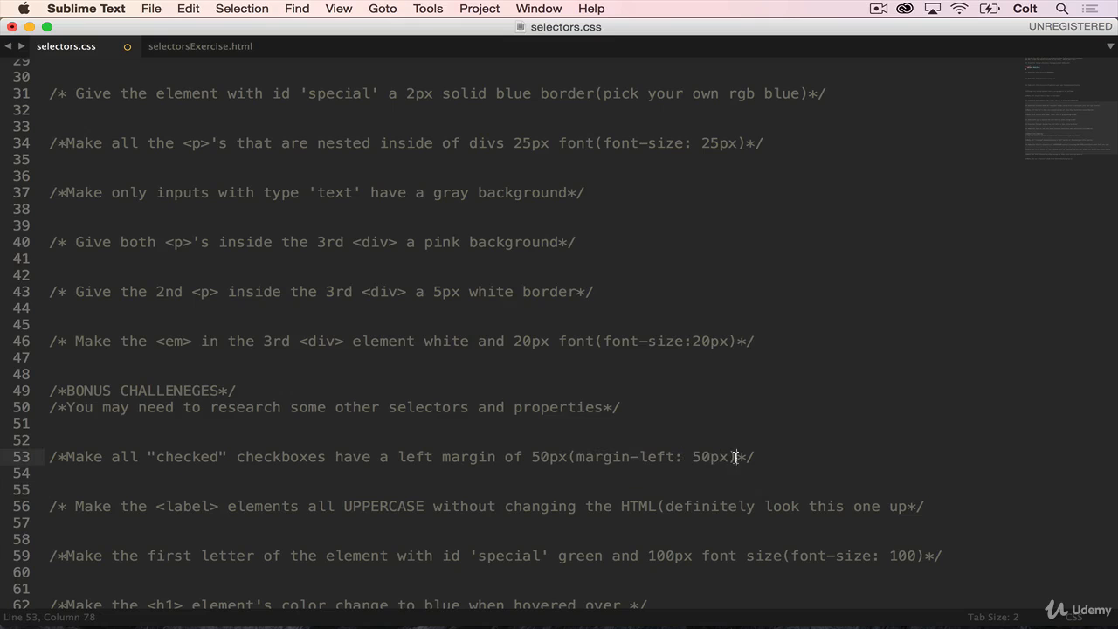
pyautogui.scroll(3)
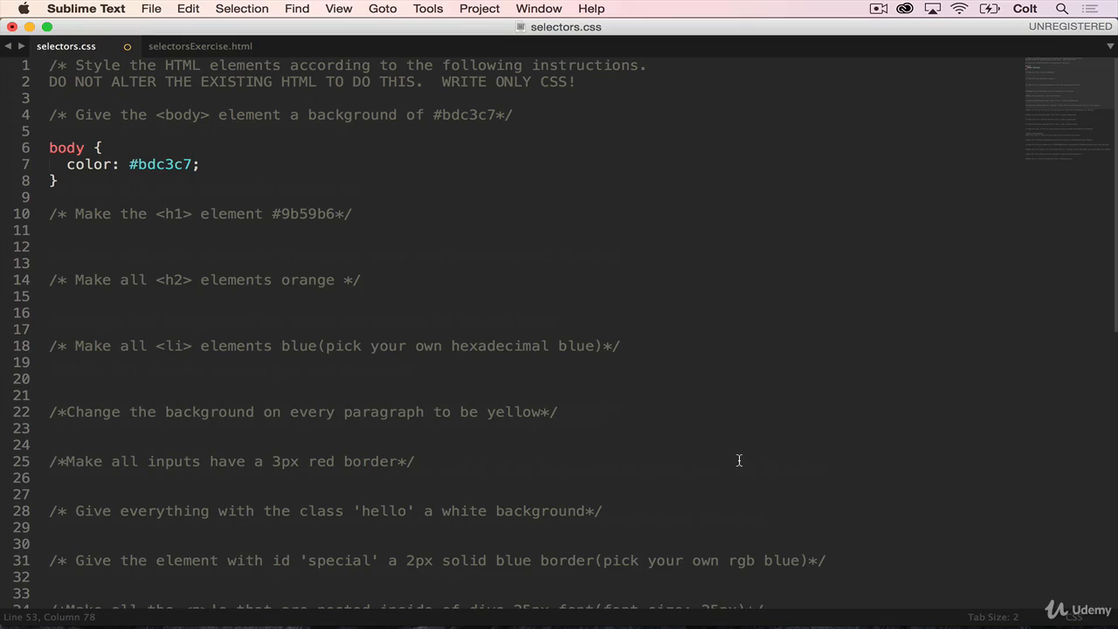
pyautogui.moveTo(160, 190)
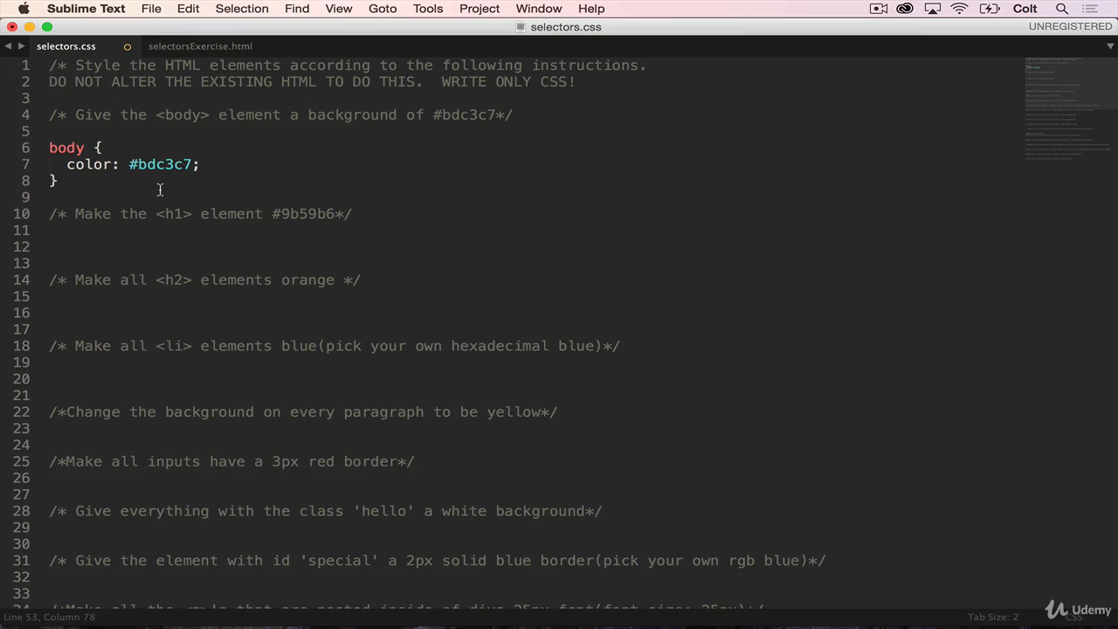
pyautogui.click(83, 146)
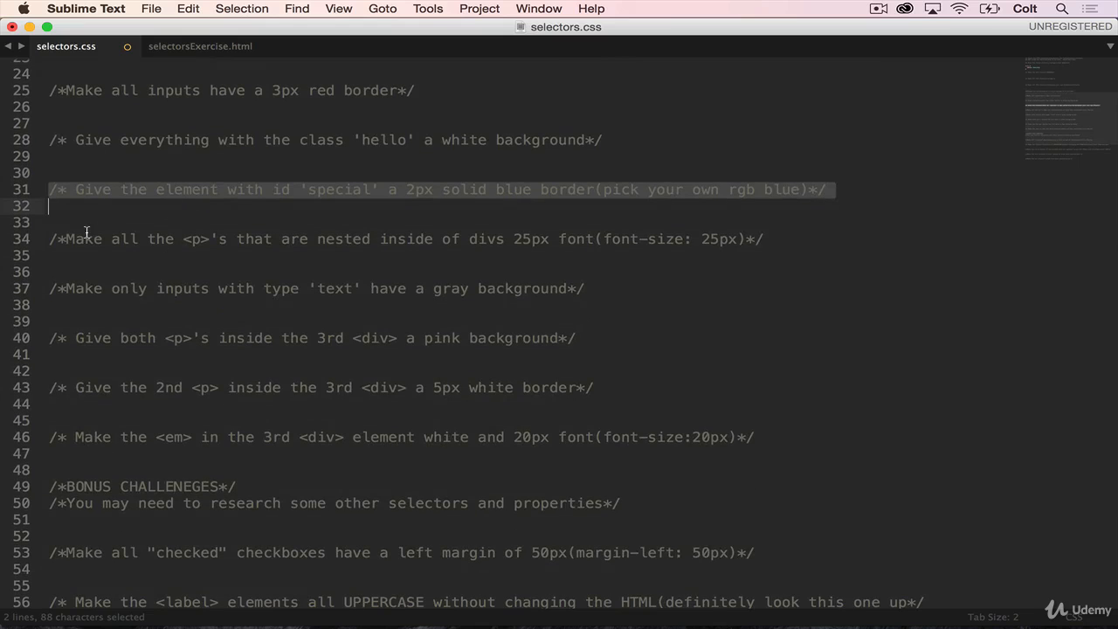
pyautogui.moveTo(320, 242)
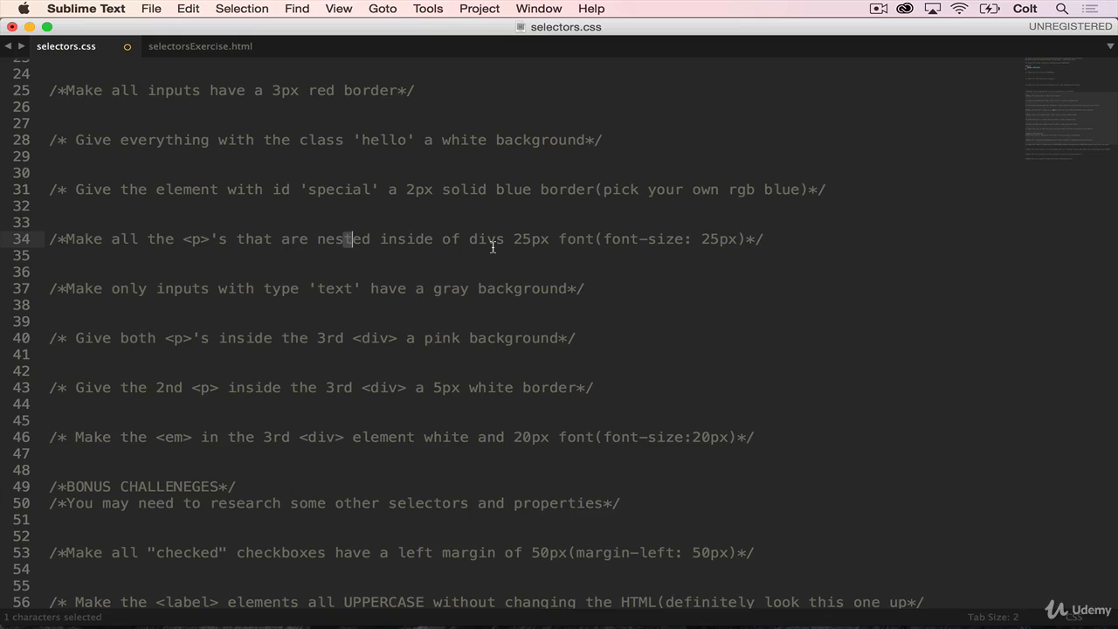
pyautogui.moveTo(248, 291)
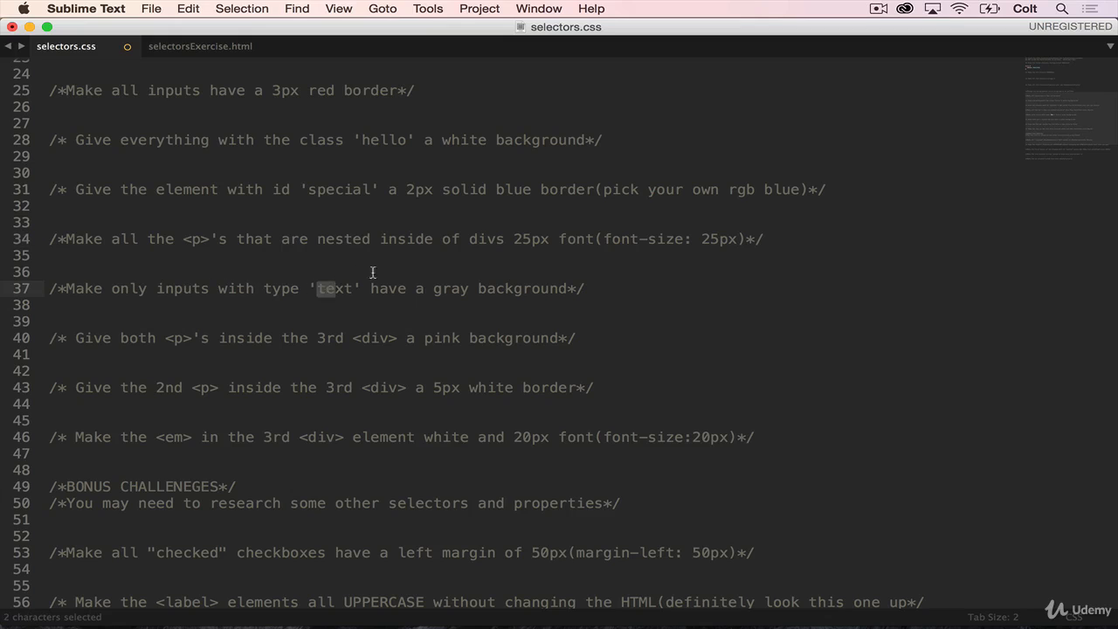
pyautogui.moveTo(293, 335)
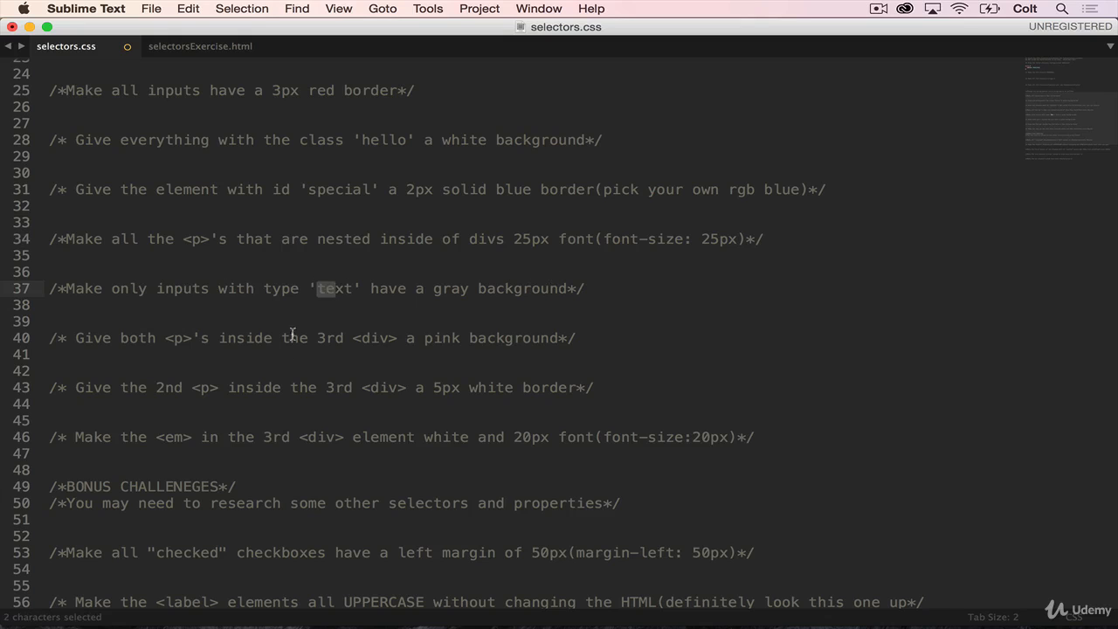
pyautogui.scroll(-3)
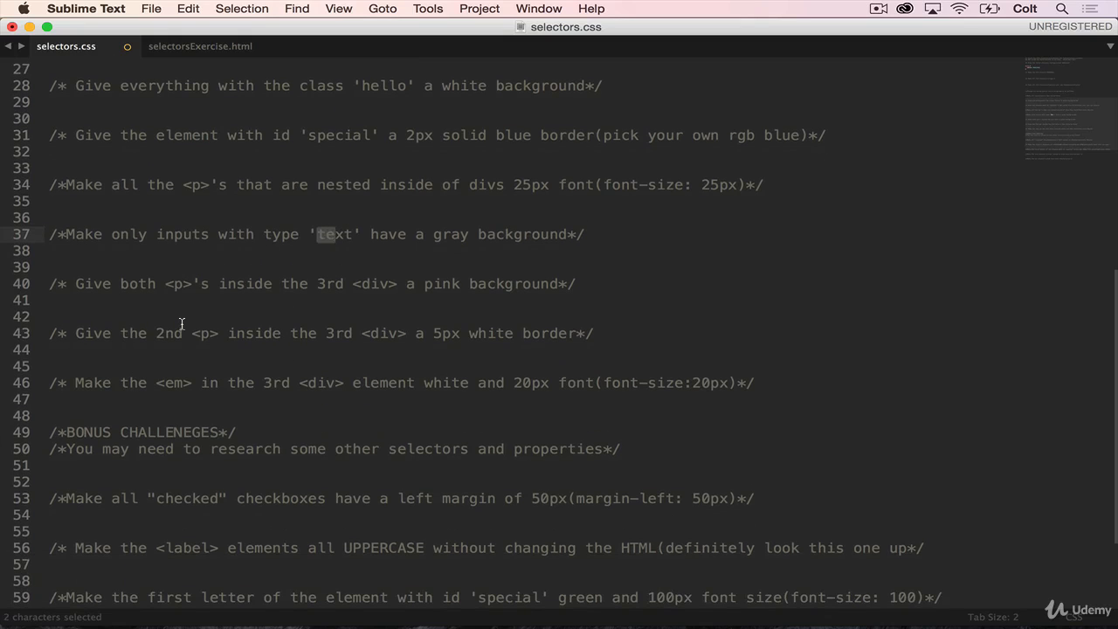
pyautogui.moveTo(322, 313)
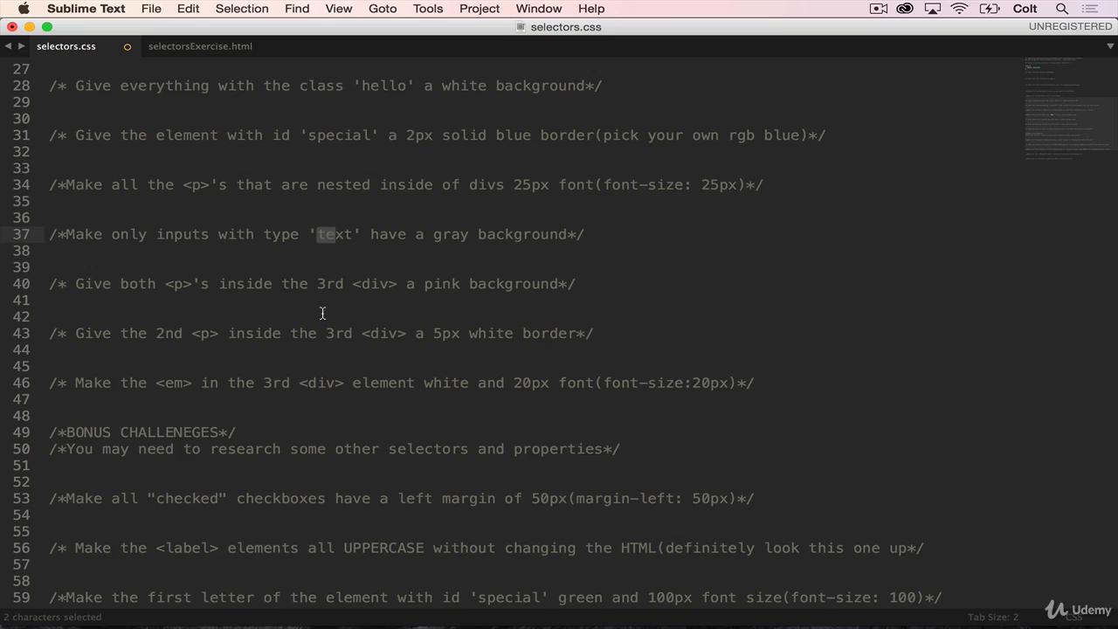
pyautogui.click(808, 316)
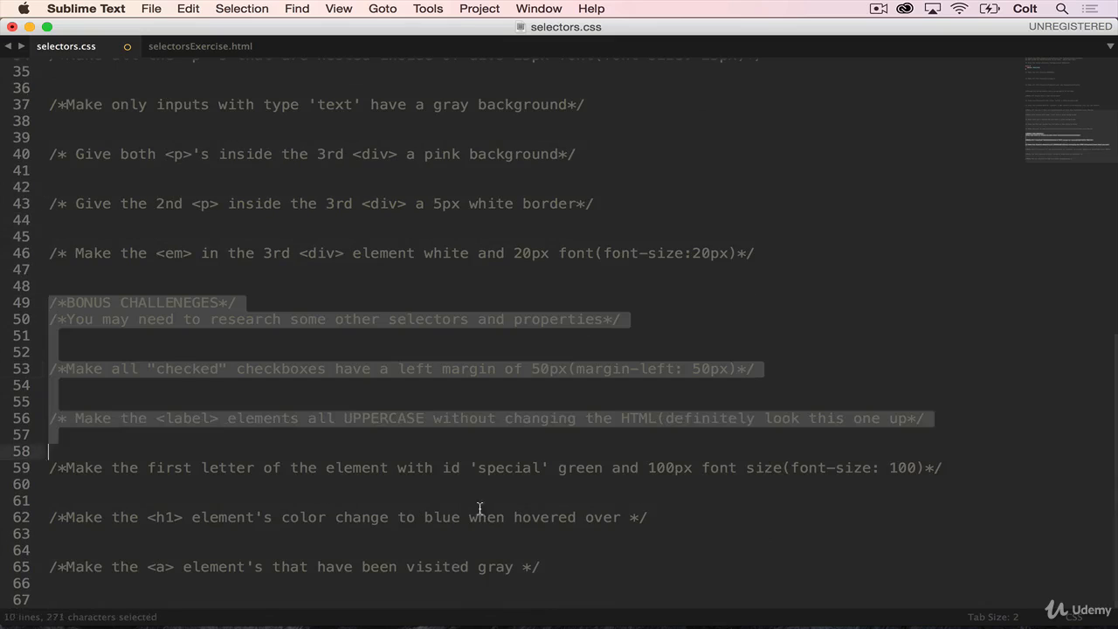
pyautogui.click(716, 566)
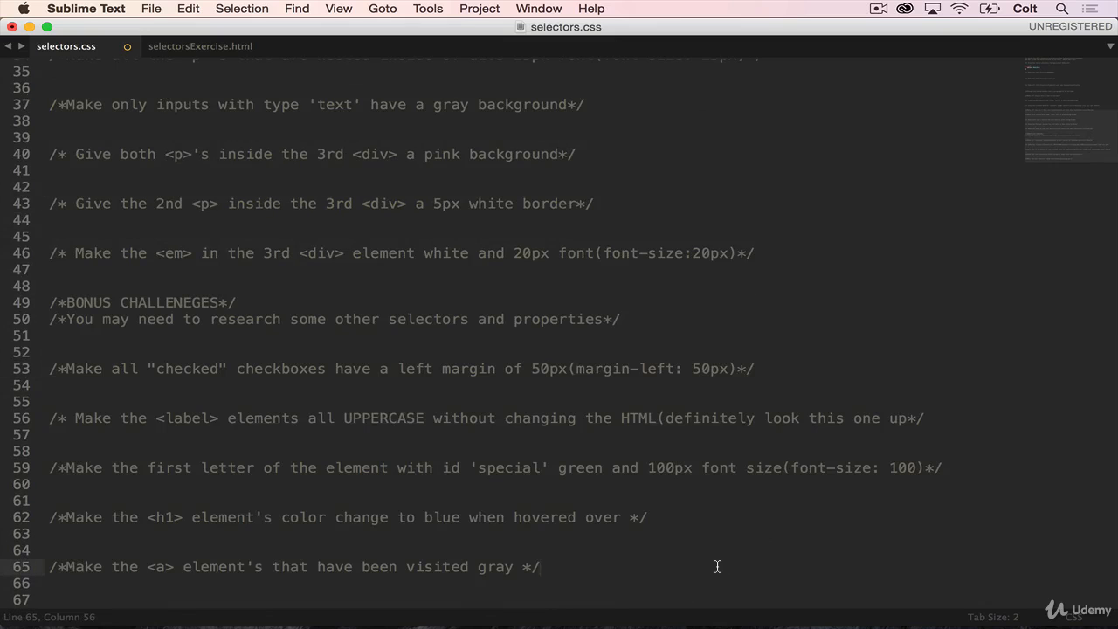
pyautogui.moveTo(661, 264)
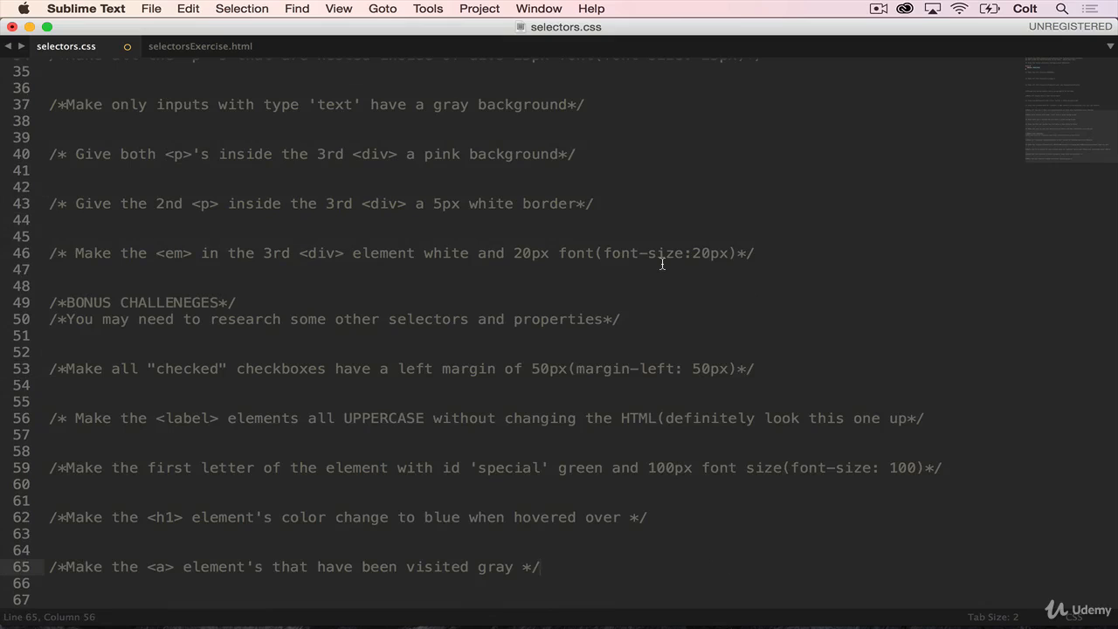
pyautogui.moveTo(125, 374)
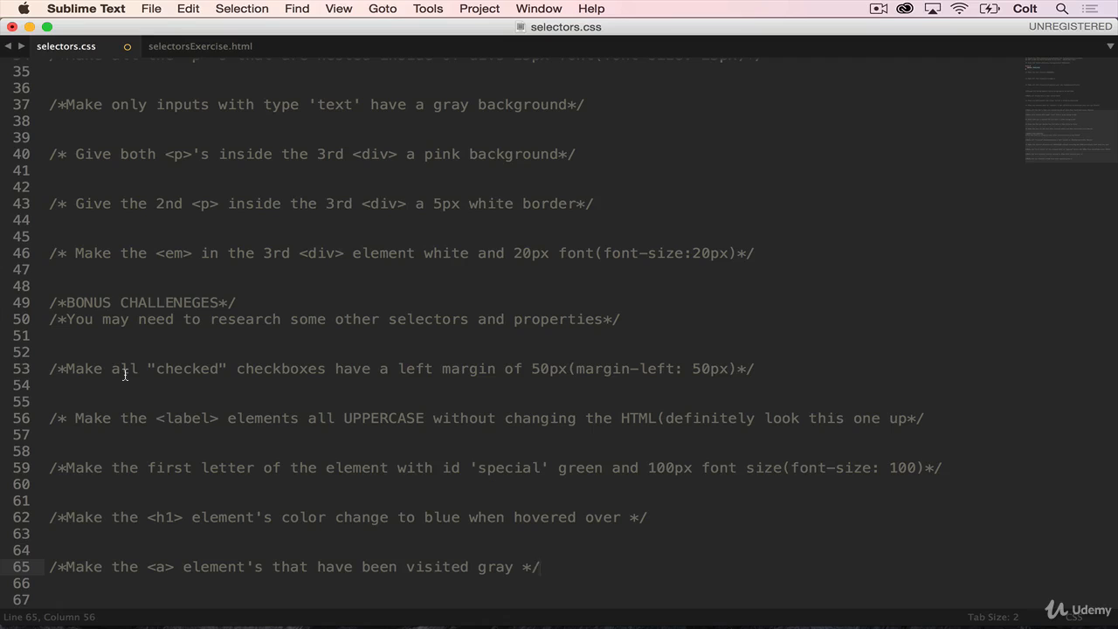
pyautogui.moveTo(157, 472)
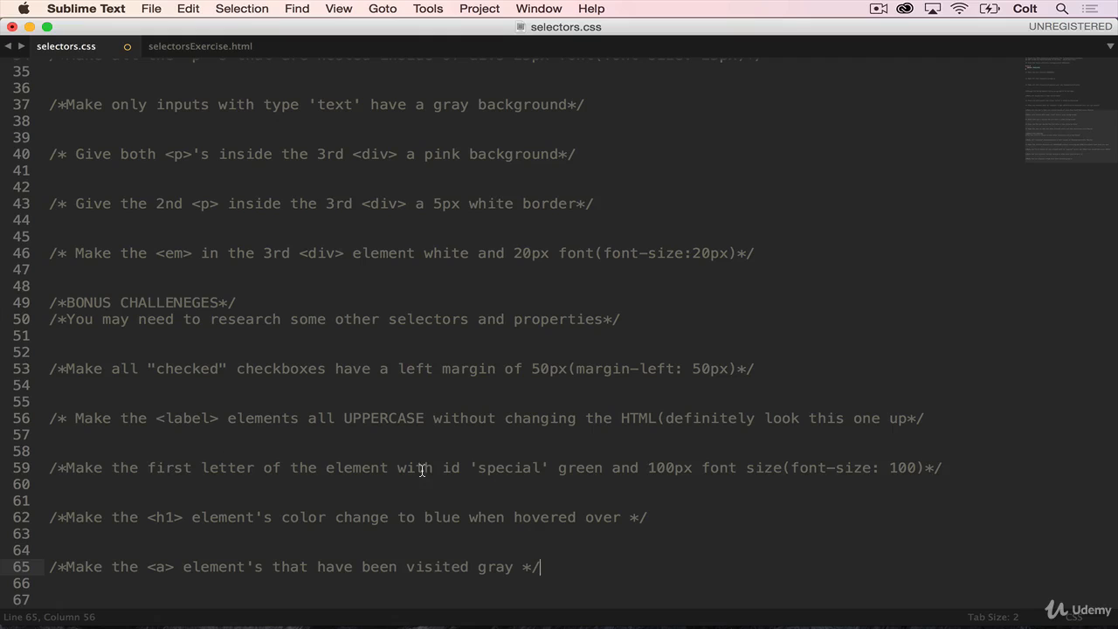
pyautogui.doubleClick(511, 467)
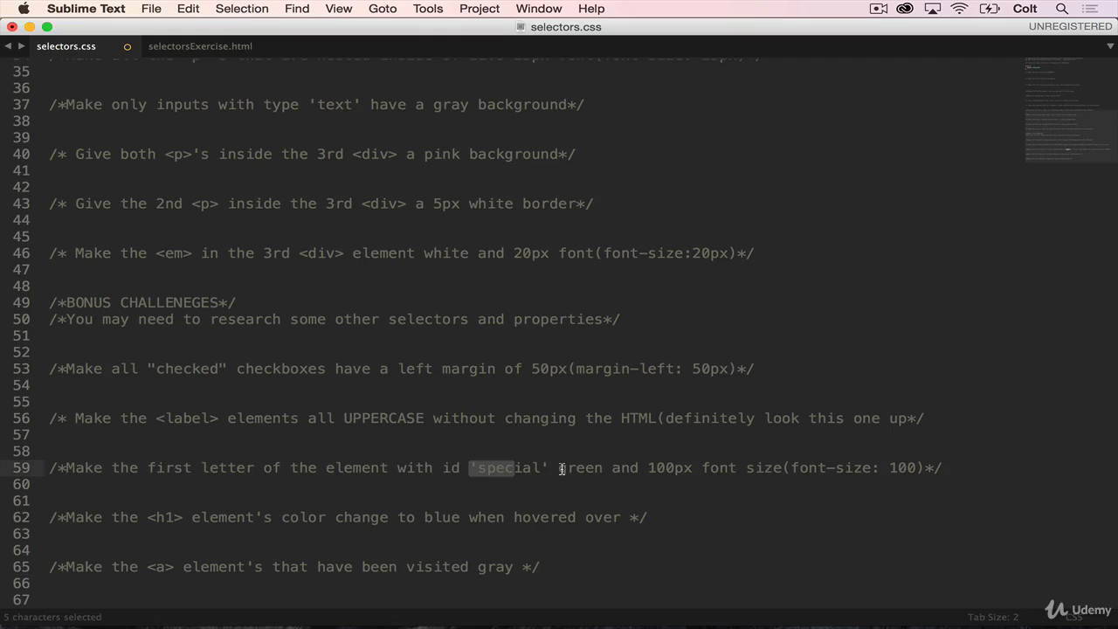
pyautogui.moveTo(693, 468)
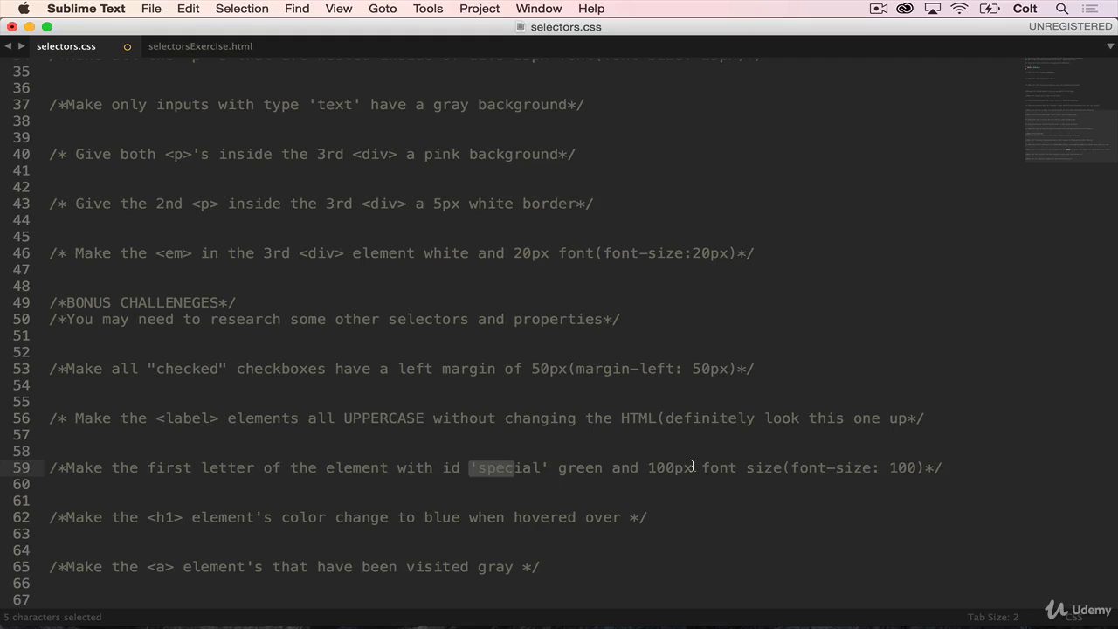
pyautogui.moveTo(120, 513)
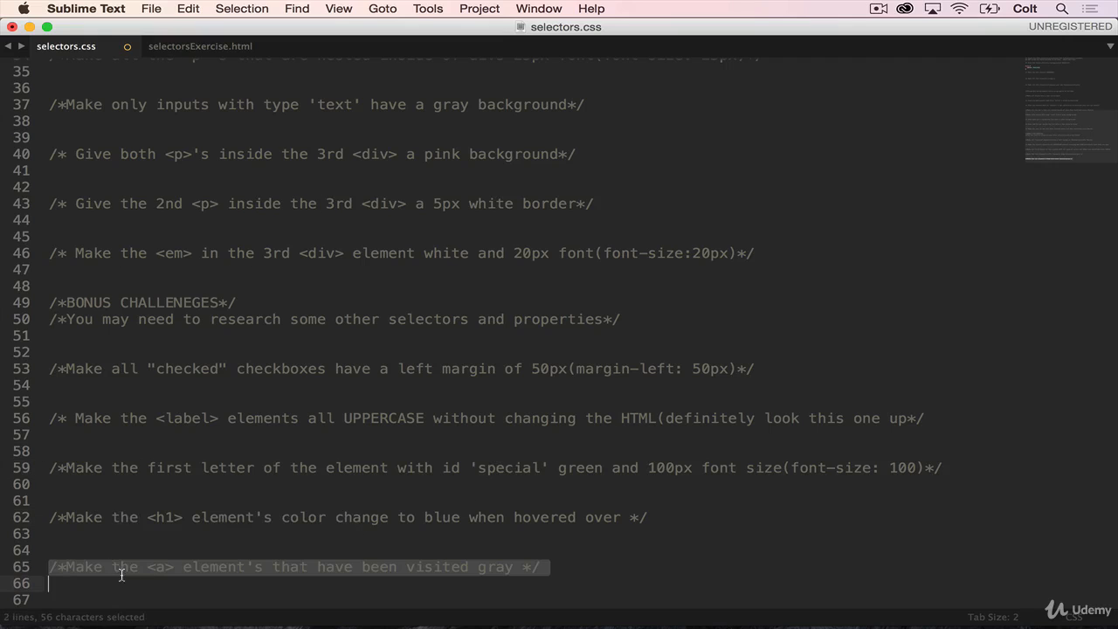
pyautogui.moveTo(330, 460)
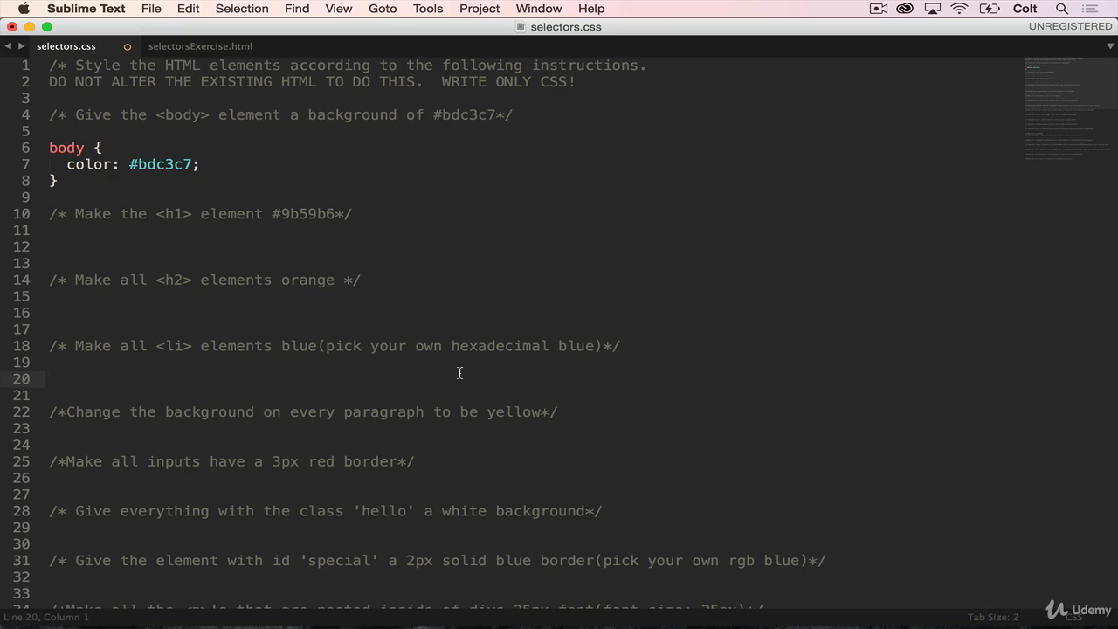
pyautogui.scroll(-3)
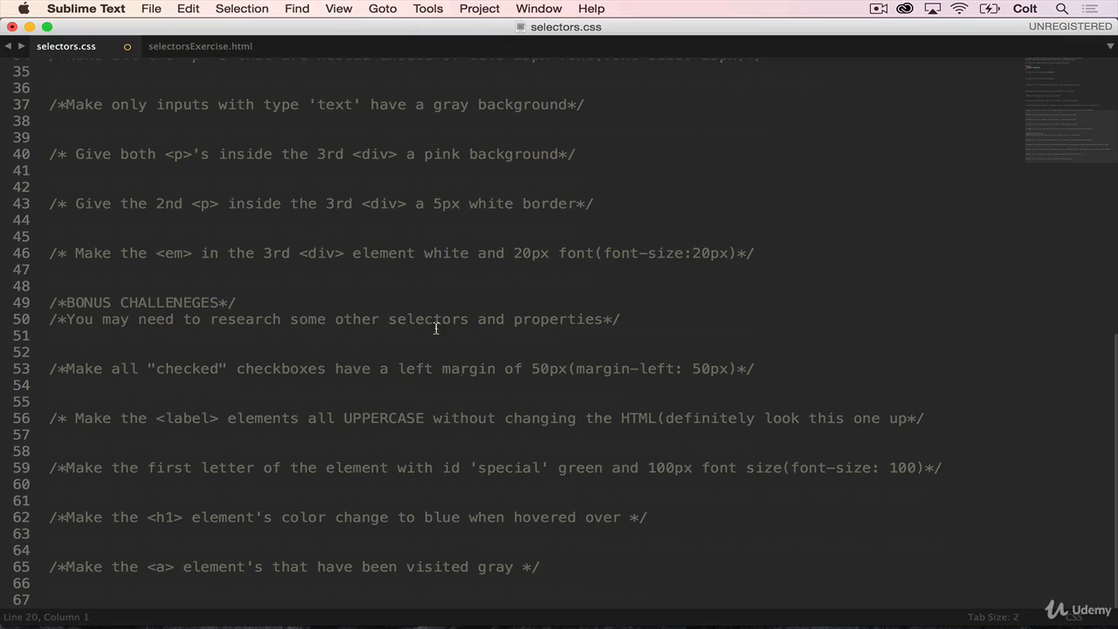
pyautogui.click(387, 418)
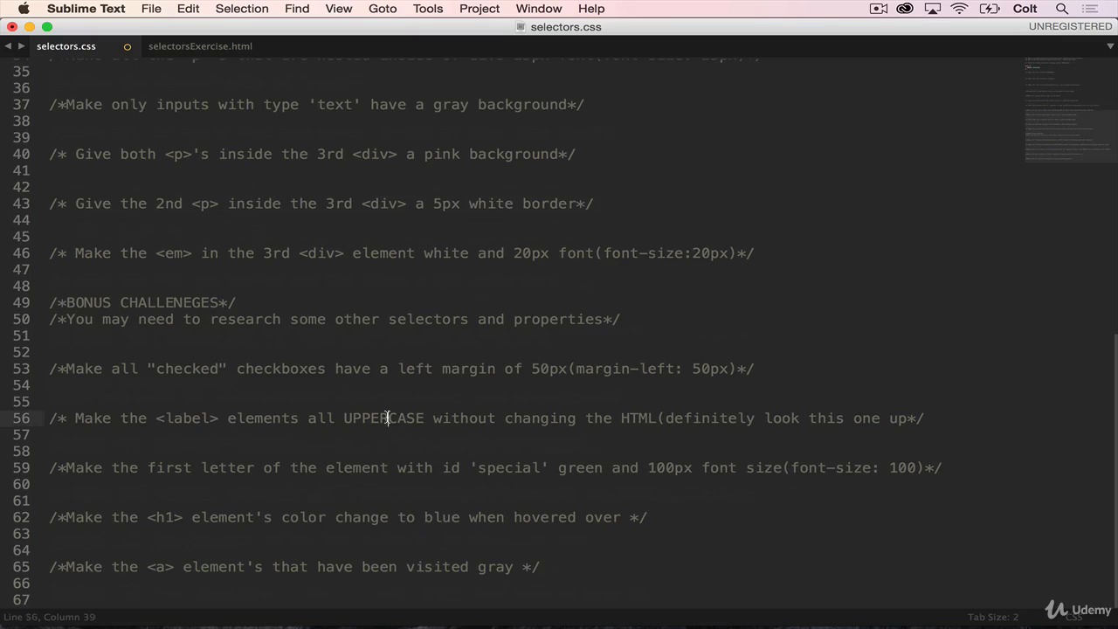
pyautogui.tripleClick(389, 417)
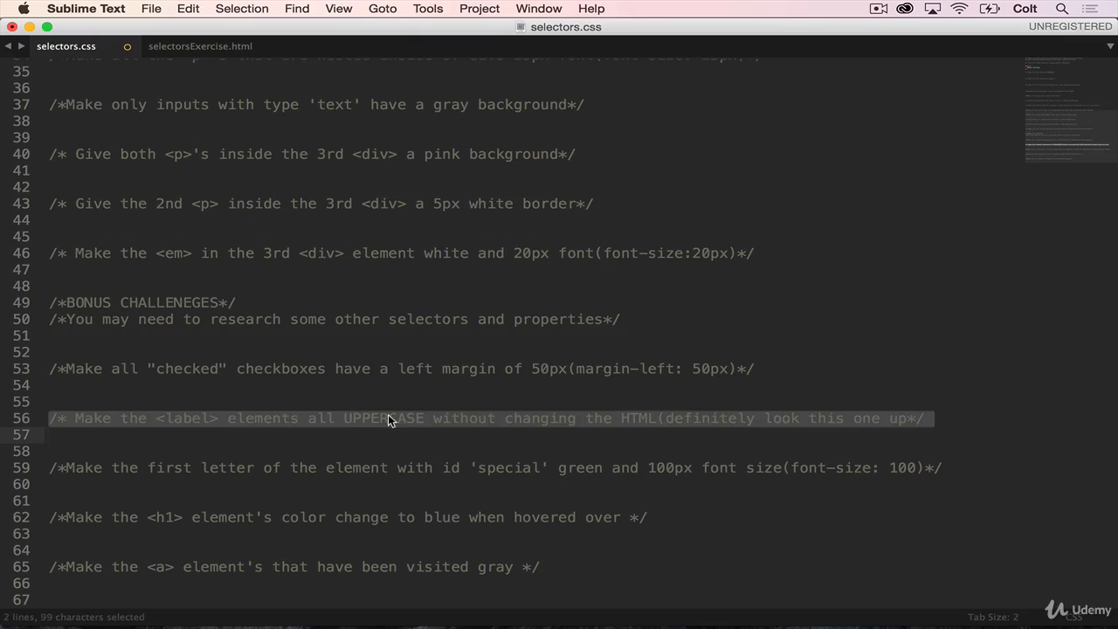
pyautogui.moveTo(253, 420)
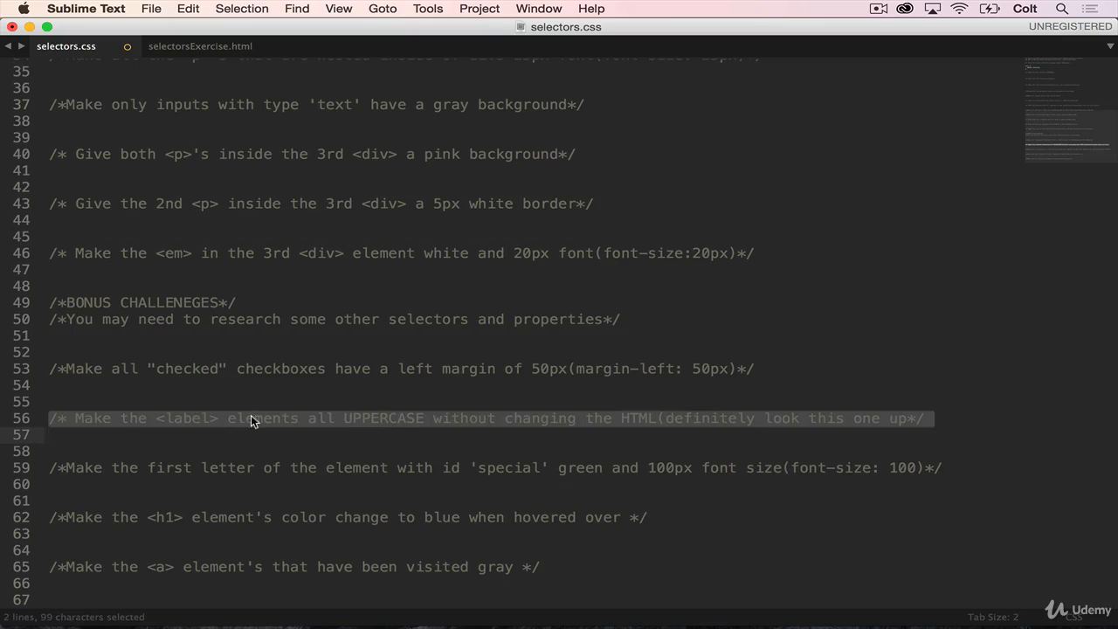
pyautogui.click(463, 434)
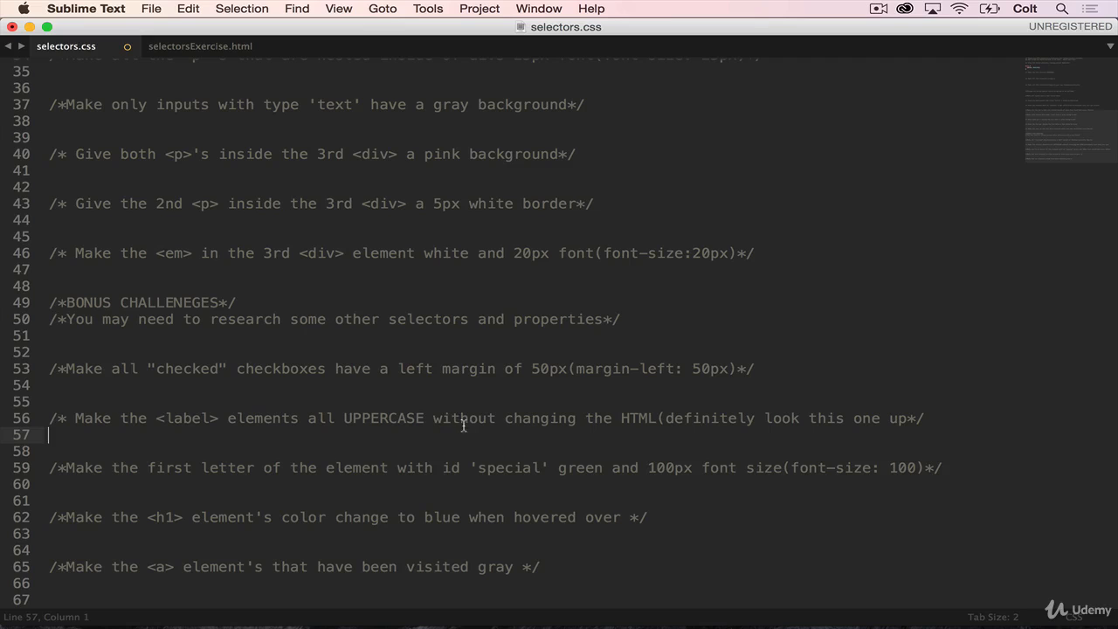
pyautogui.click(656, 417)
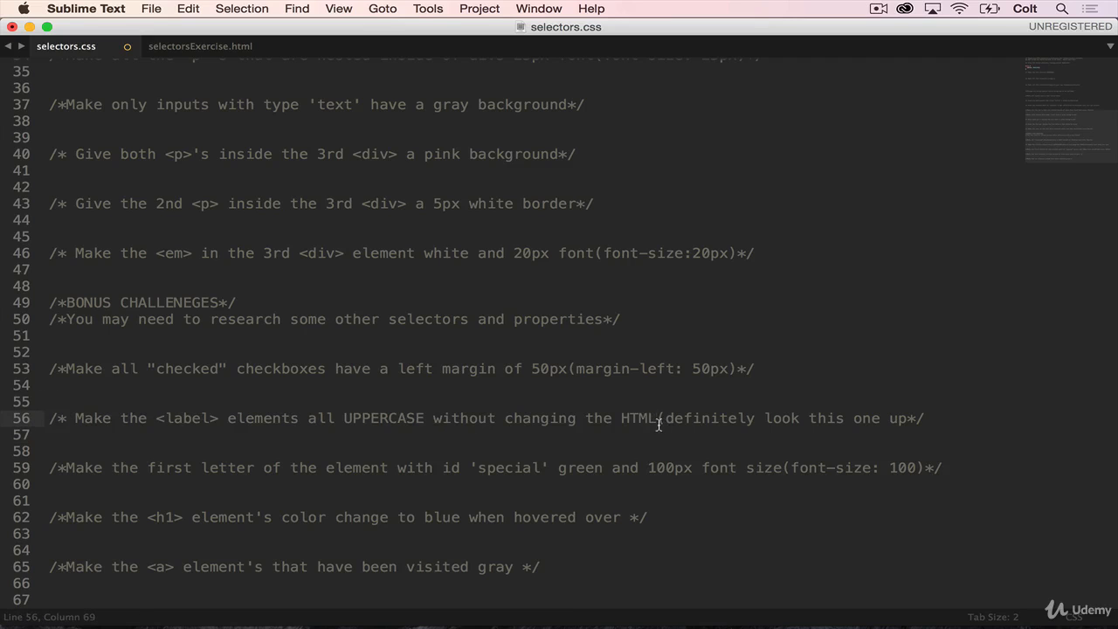
pyautogui.doubleClick(185, 418)
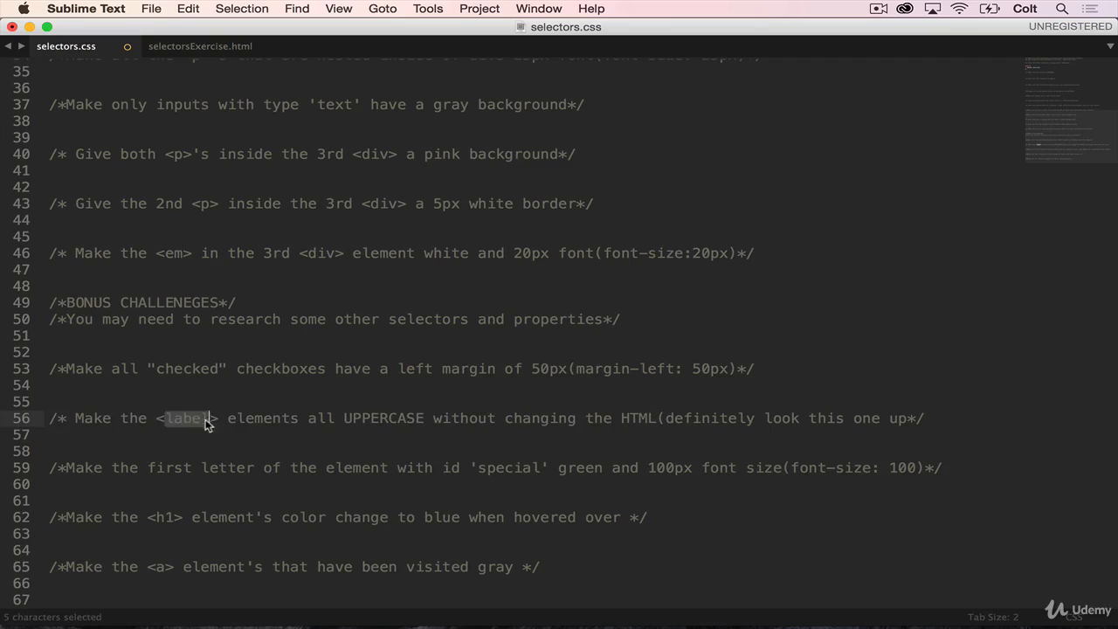
pyautogui.click(271, 418)
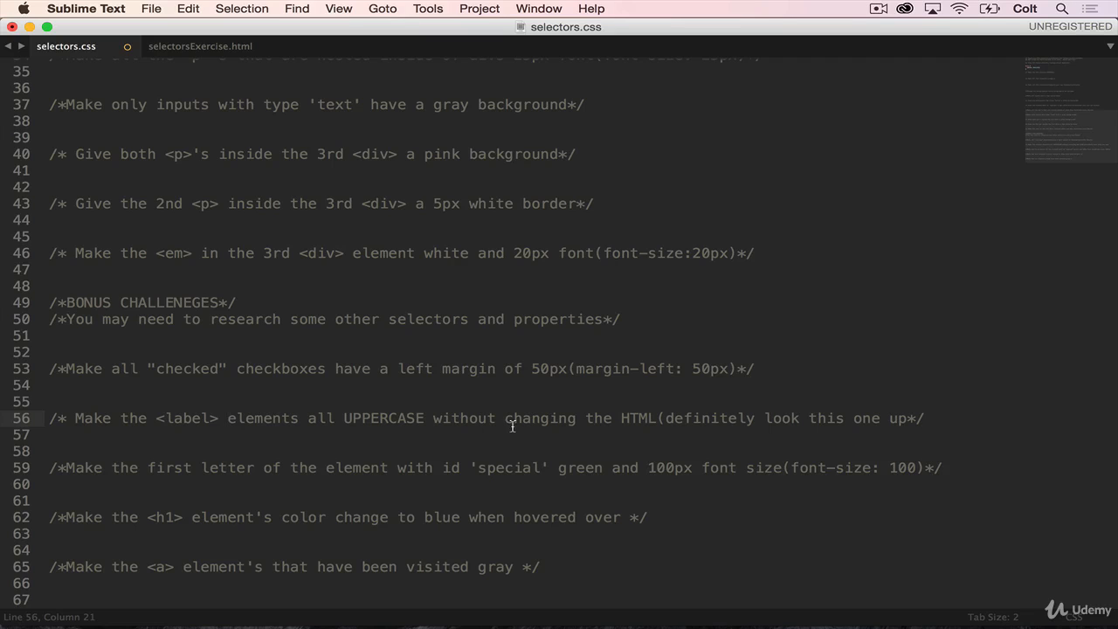
pyautogui.moveTo(369, 412)
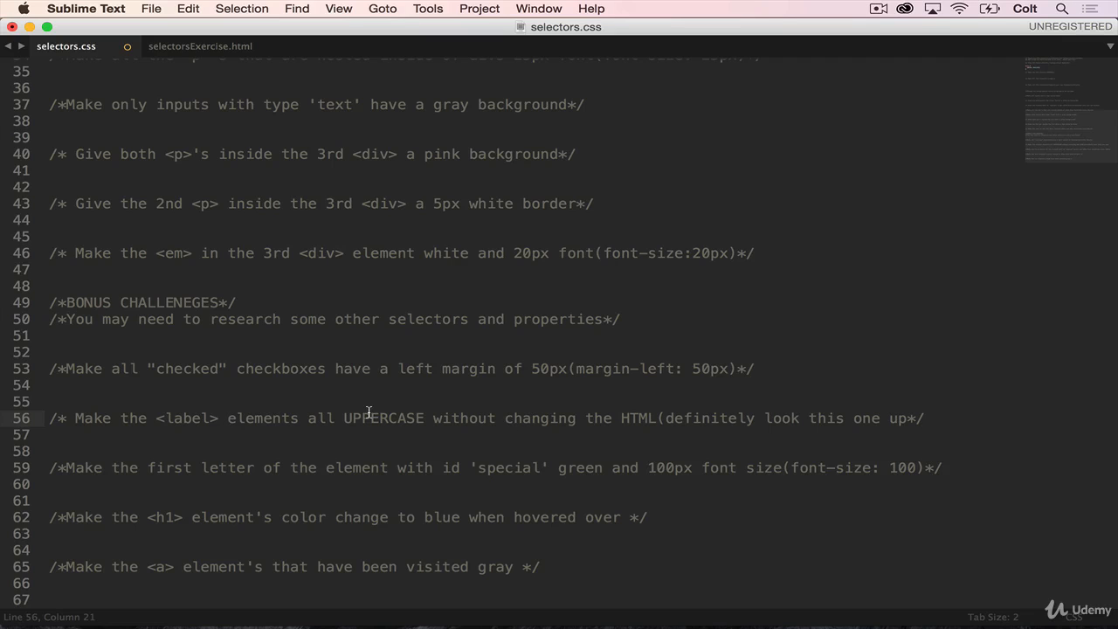